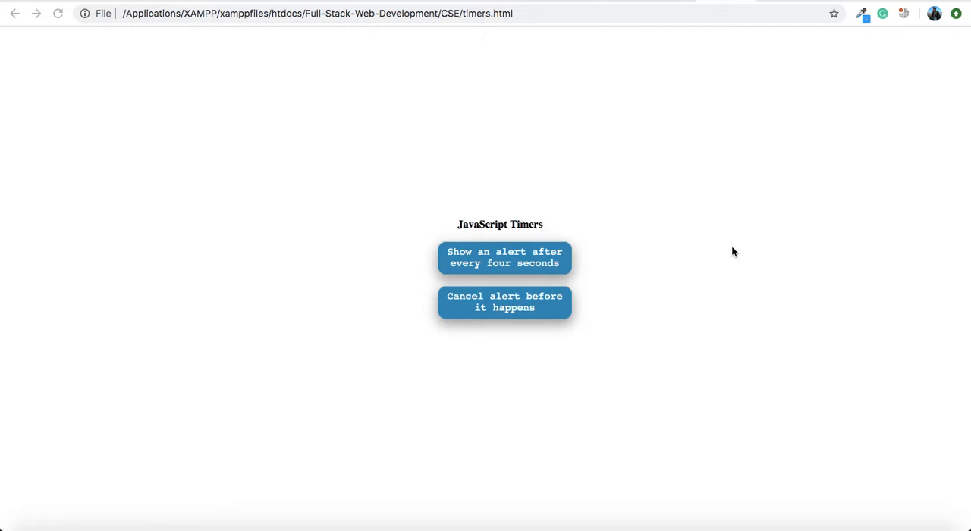
mouse_move(736, 316)
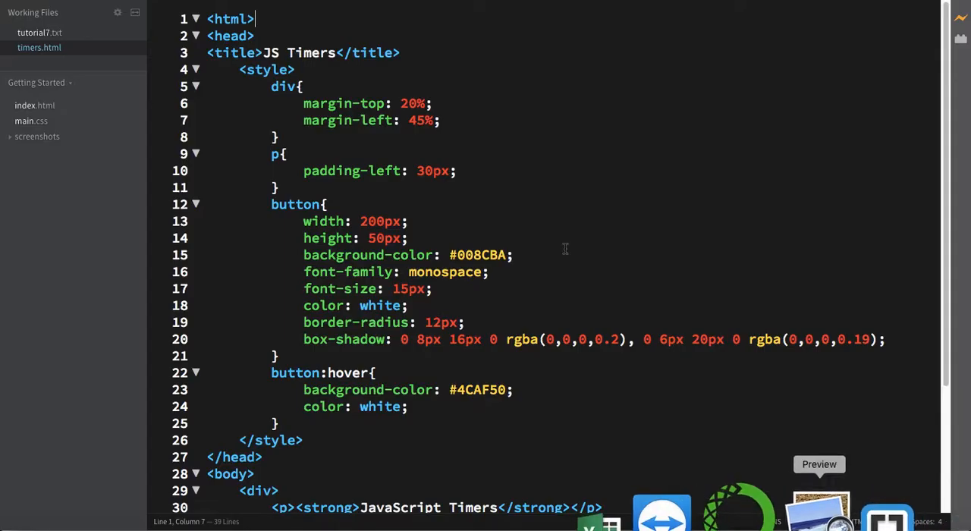
Step: Open tutorial7.txt in Brackets and highlight question 3 about timed alerts
click(40, 32)
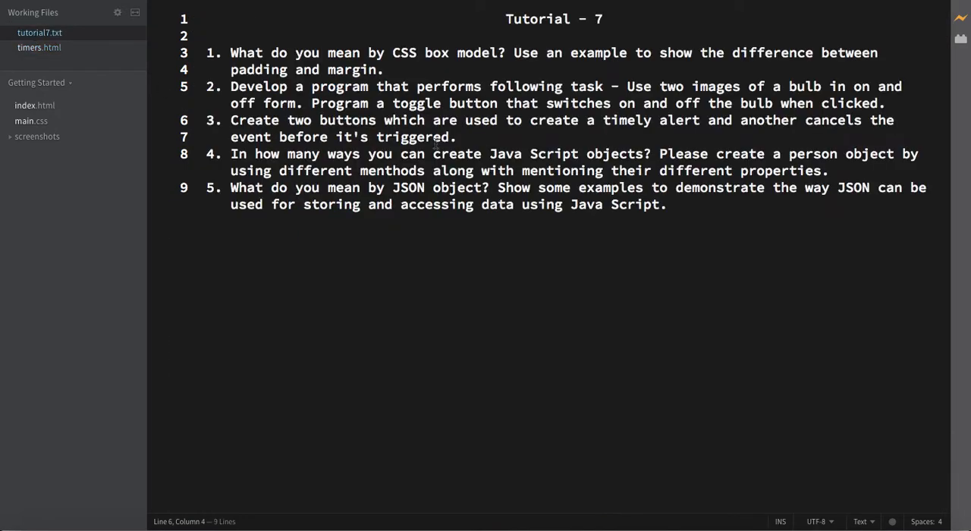
drag(230, 120, 456, 137)
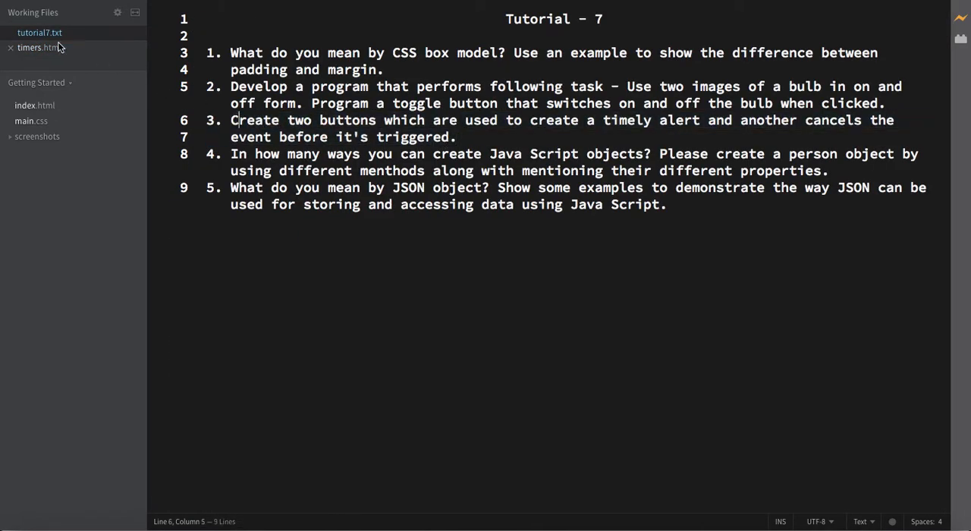
Step: Open timers.html, inspect the Create Event button markup, and bring the page up in the browser
click(38, 47)
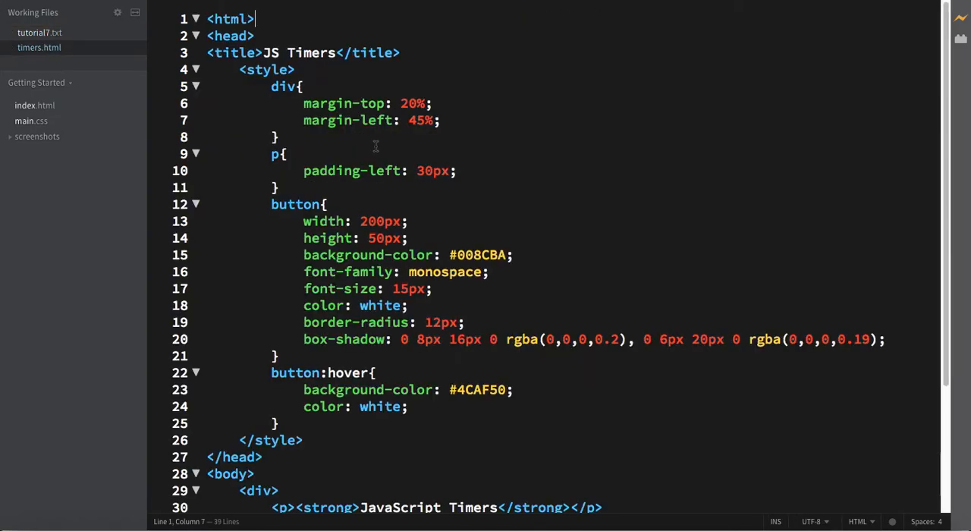
scroll(down, 3)
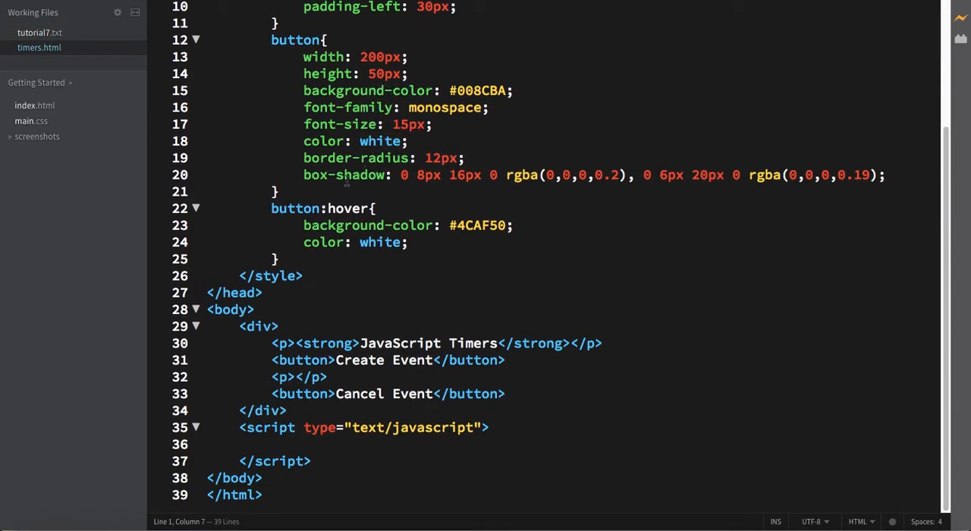
scroll(up, 3)
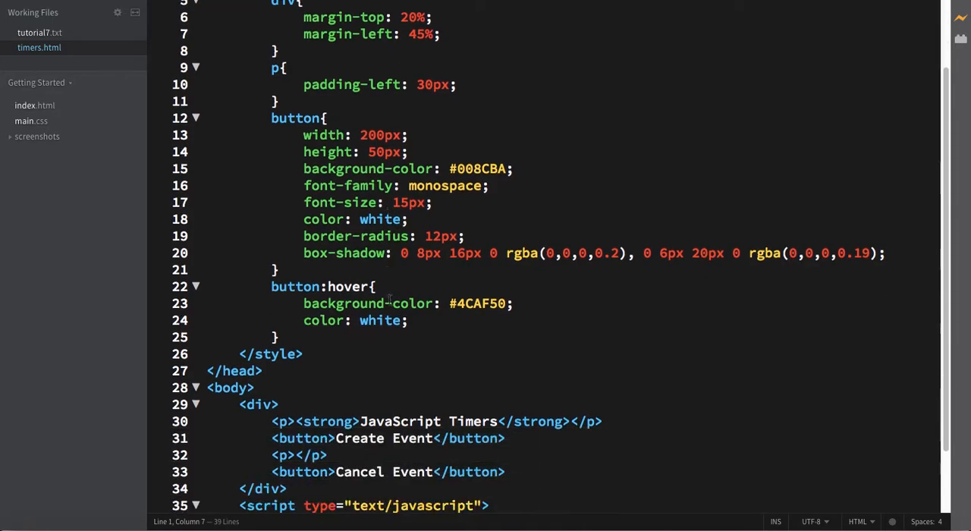
scroll(down, 3)
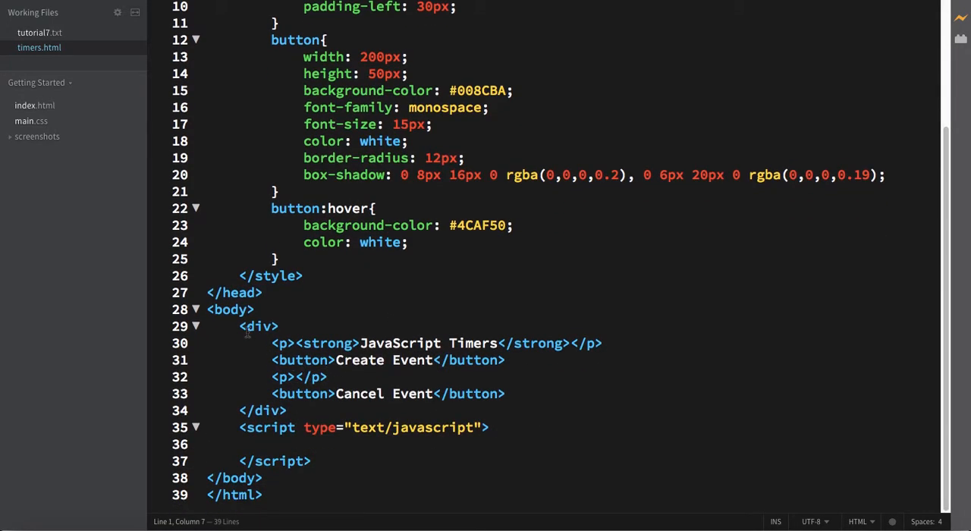
drag(239, 326, 287, 410)
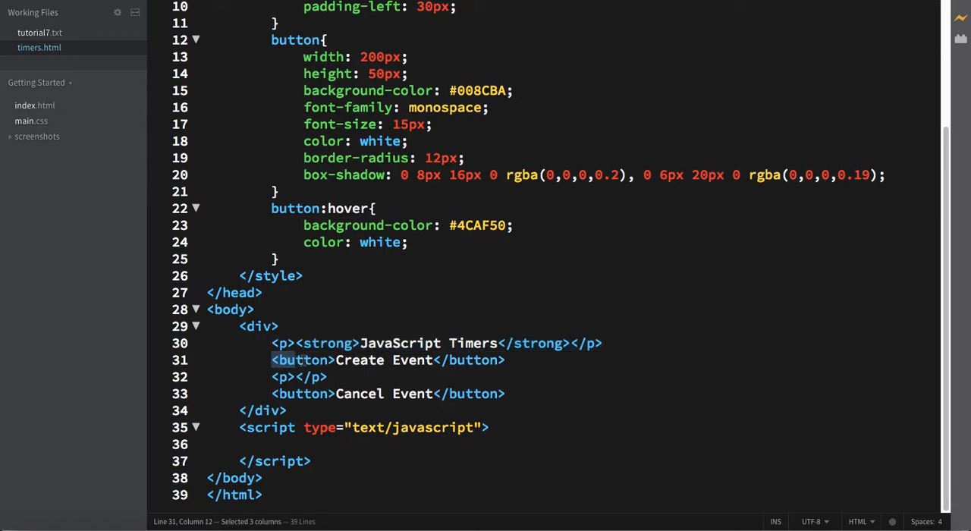
click(328, 377)
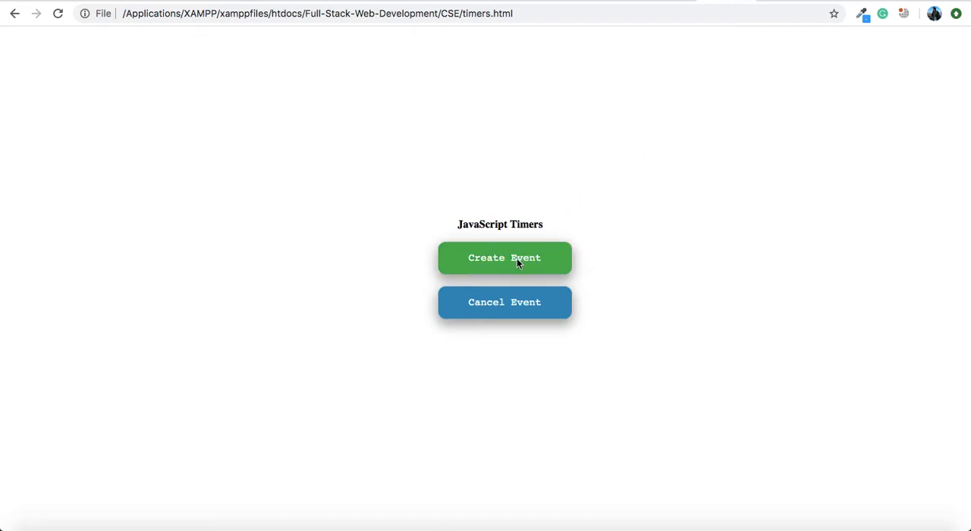
Step: Trigger the Create Event button on the JavaScript Timers page
click(504, 257)
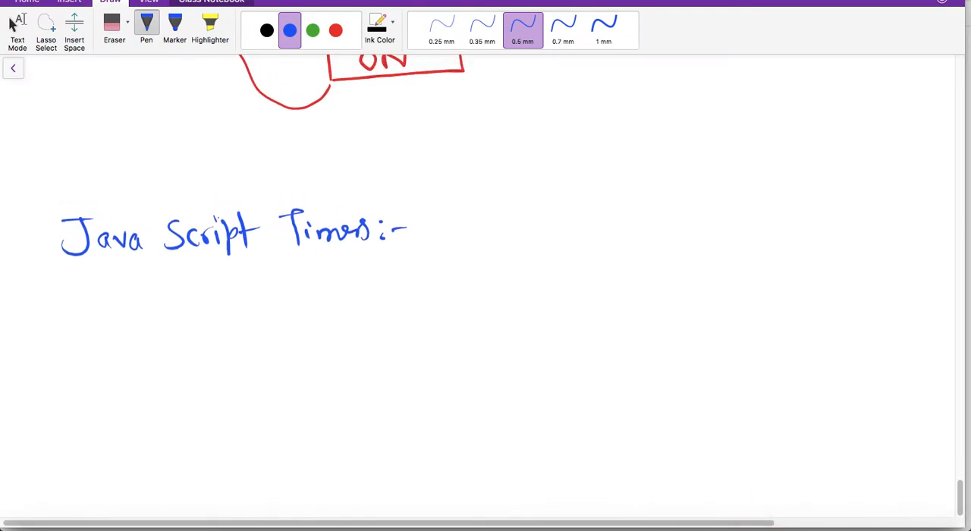
Step: Handwrite 'setTimeout (' and 'setInterval (' in black ink under the heading
click(266, 30)
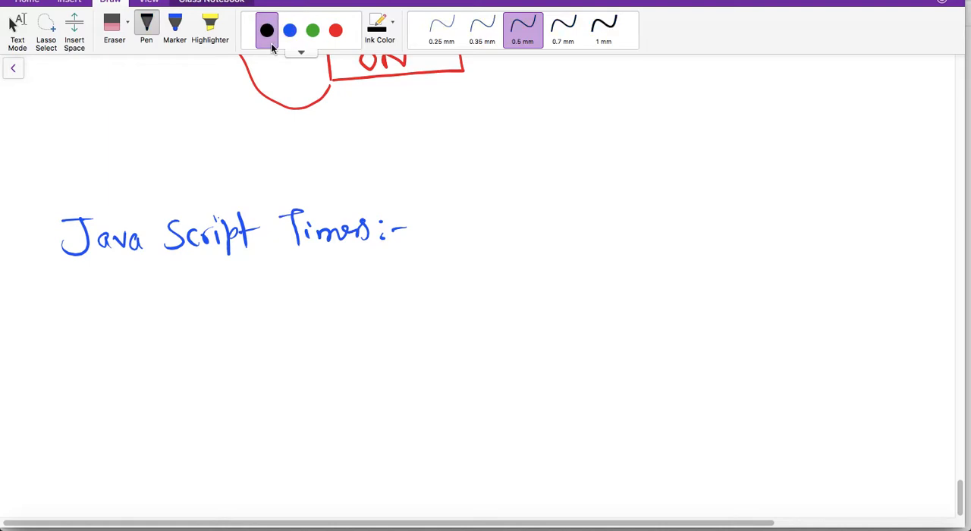
drag(121, 288, 131, 299)
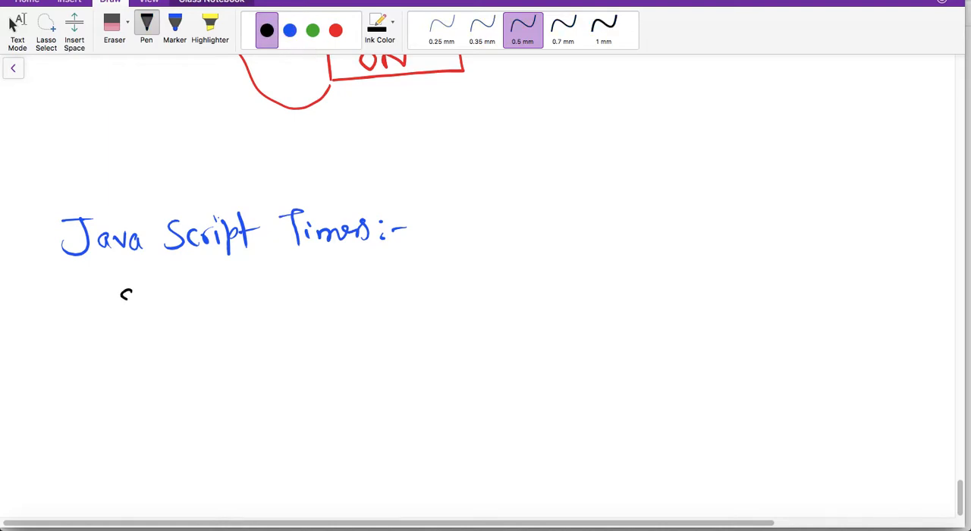
drag(118, 300, 182, 296)
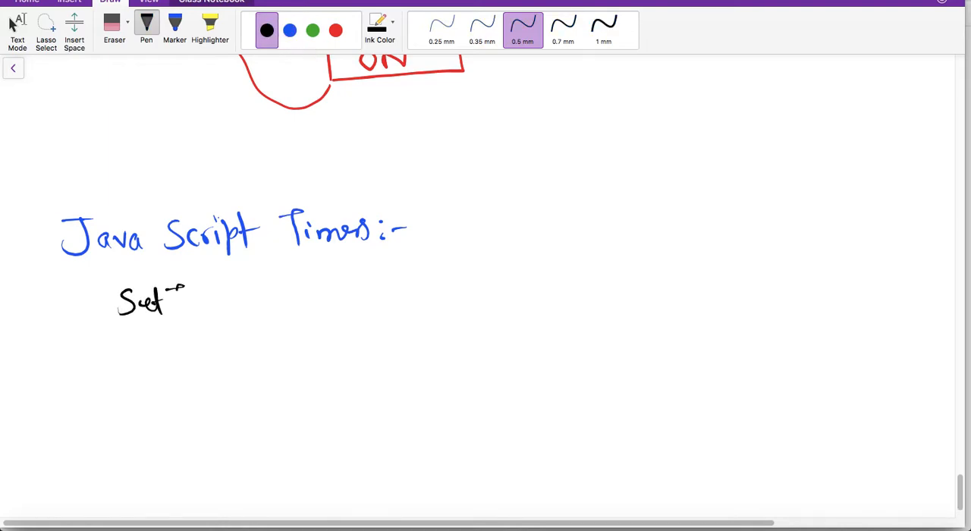
drag(182, 296, 220, 311)
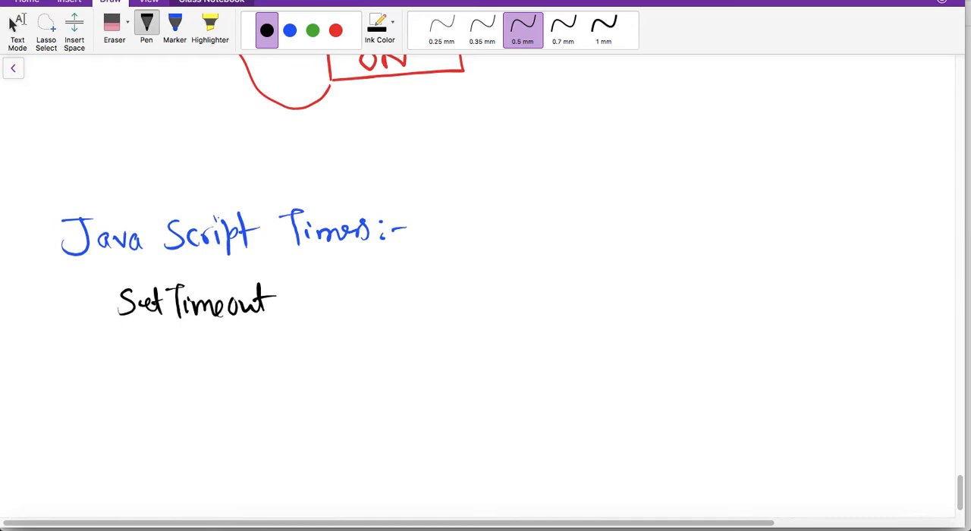
drag(122, 349, 190, 341)
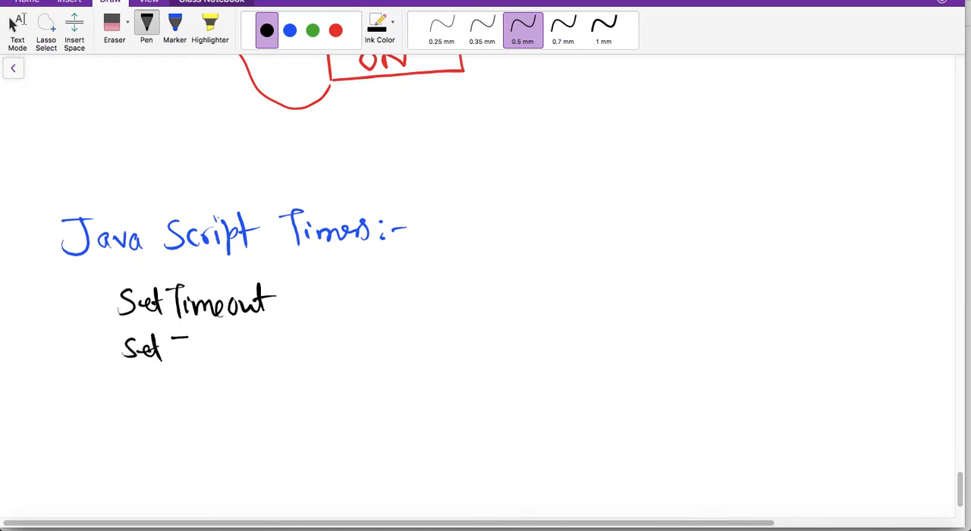
drag(174, 353, 235, 353)
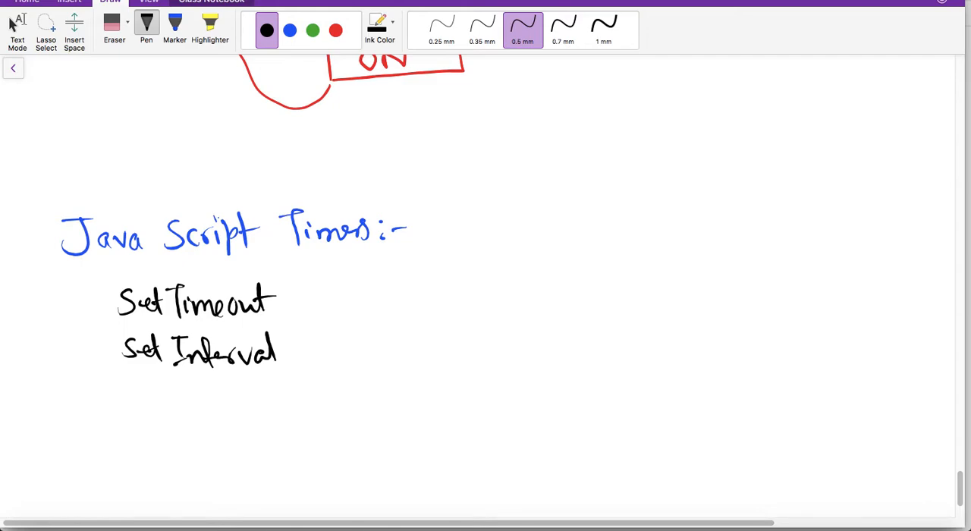
scroll(up, 3)
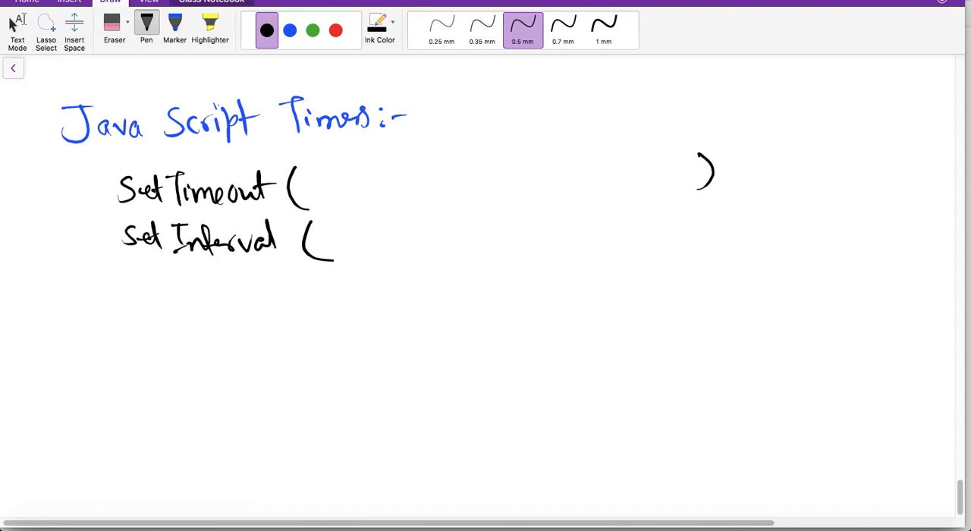
Step: Close setInterval's bracket and write 'fun,' in blue inside both timer calls
drag(717, 209, 709, 243)
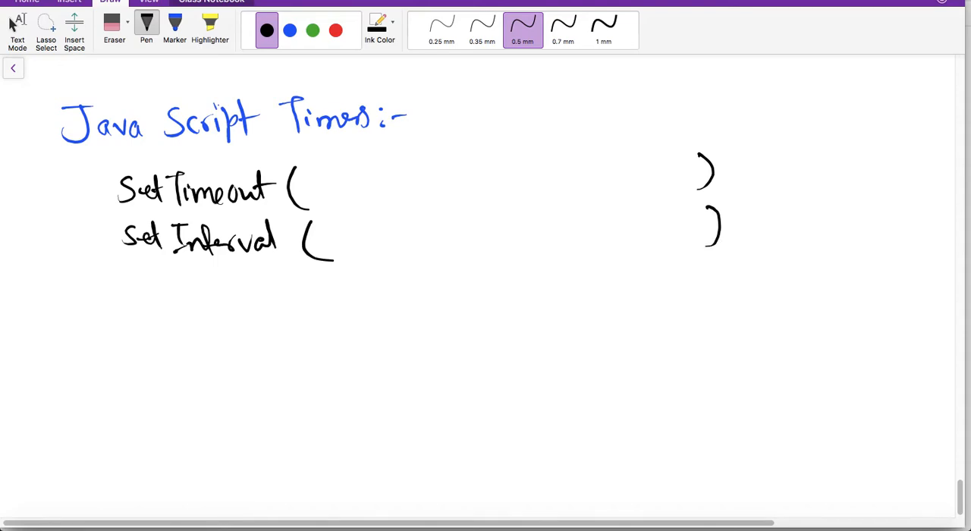
click(290, 30)
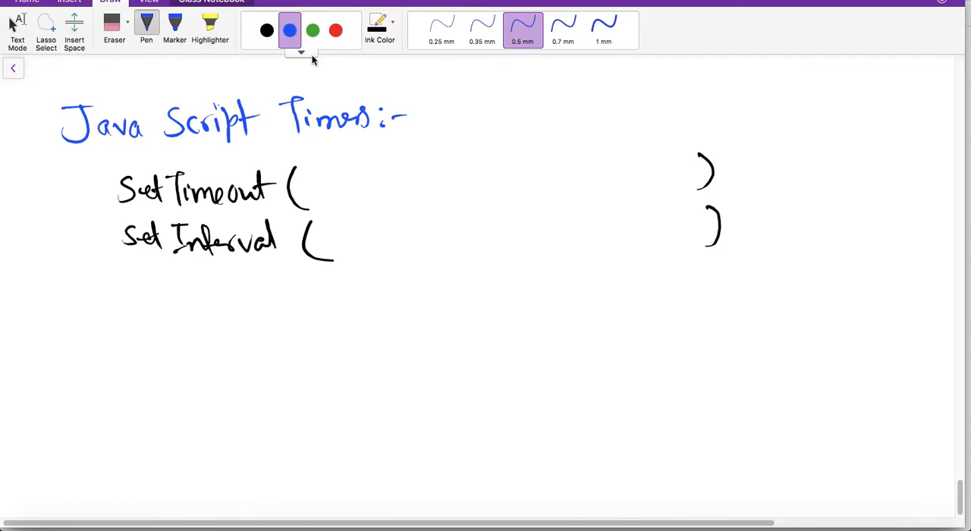
drag(319, 182, 349, 190)
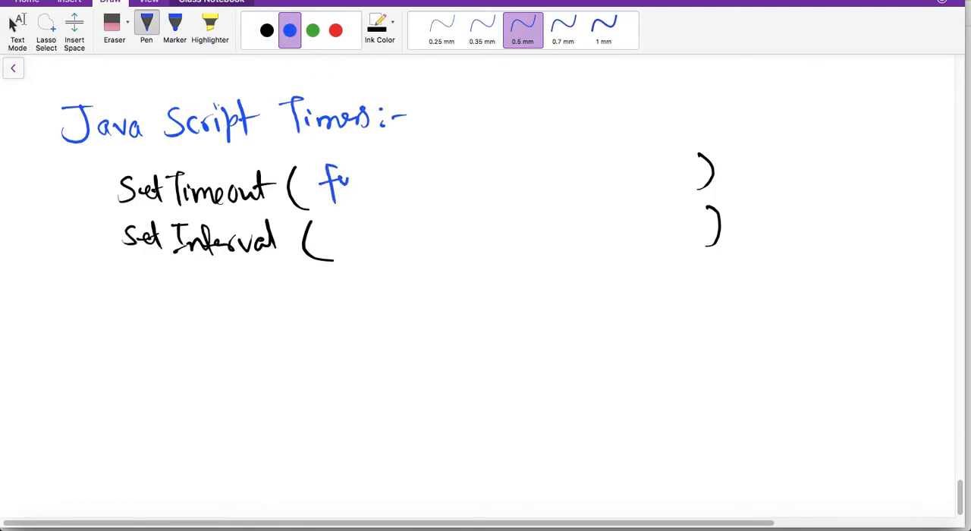
drag(349, 182, 383, 197)
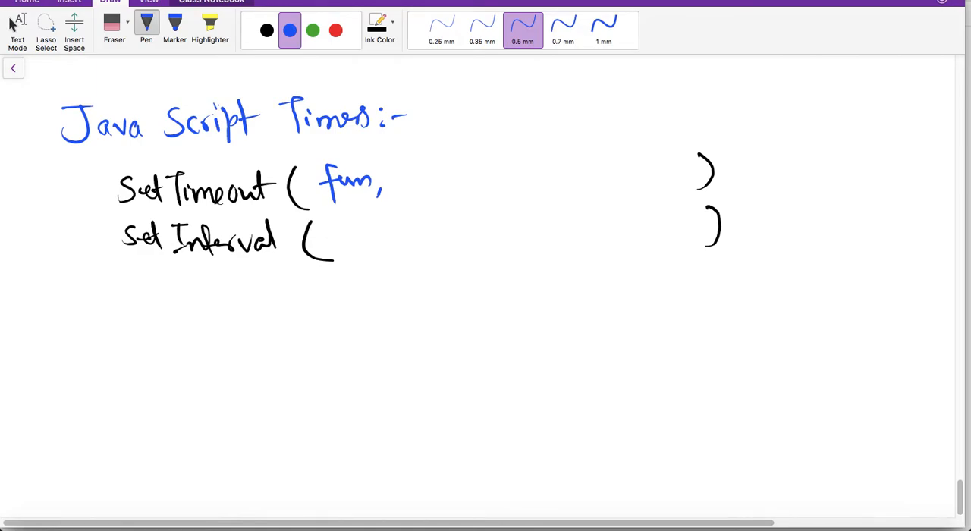
drag(334, 228, 368, 250)
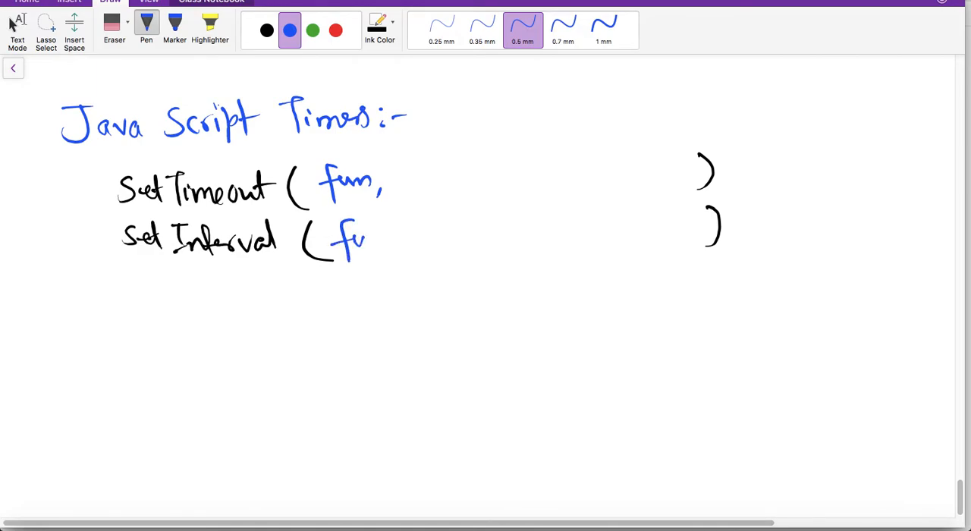
drag(341, 243, 394, 242)
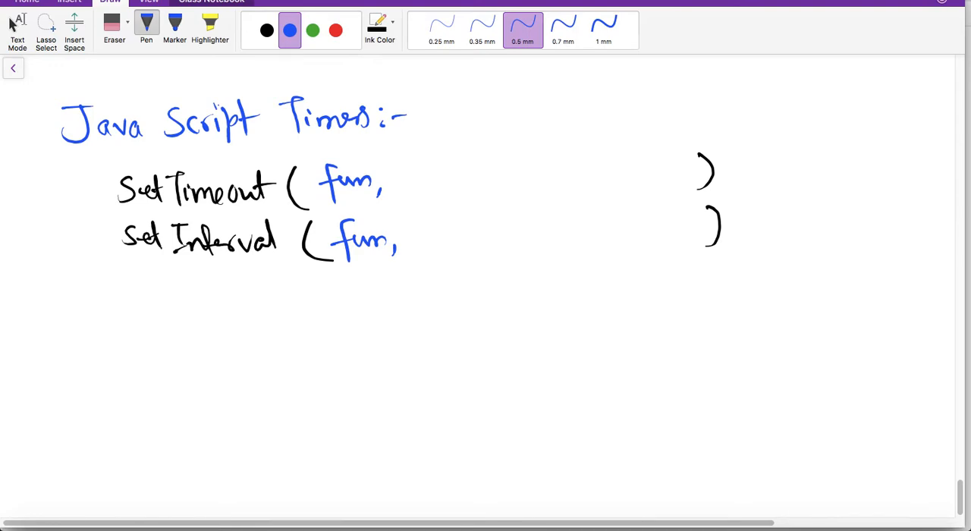
Step: Add 'time in ms, arg1, ....' to both setTimeout and setInterval parameters
drag(398, 174, 448, 175)
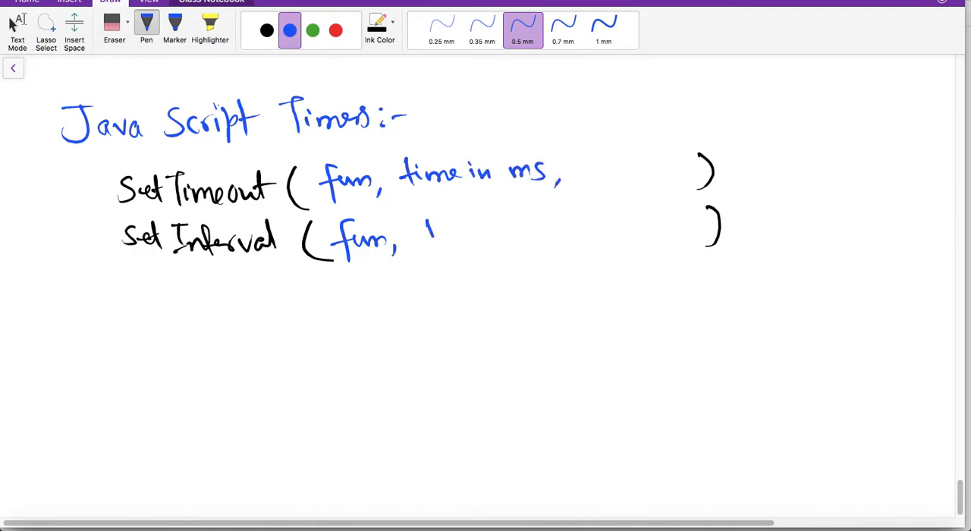
drag(425, 227, 478, 243)
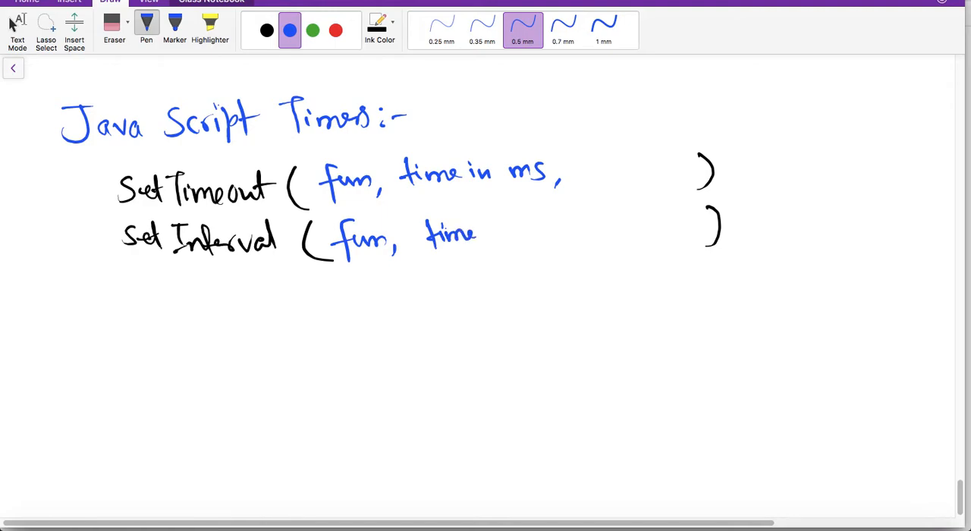
drag(482, 236, 512, 235)
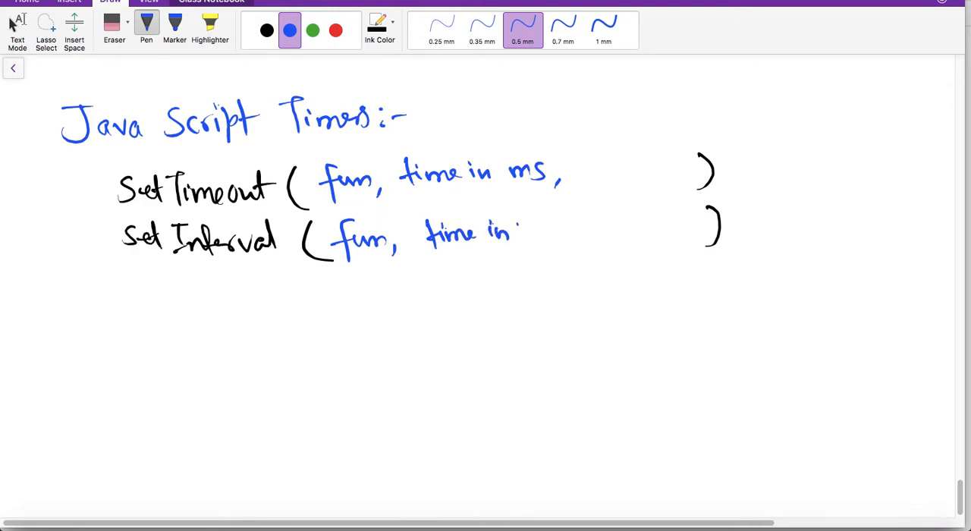
drag(516, 228, 565, 239)
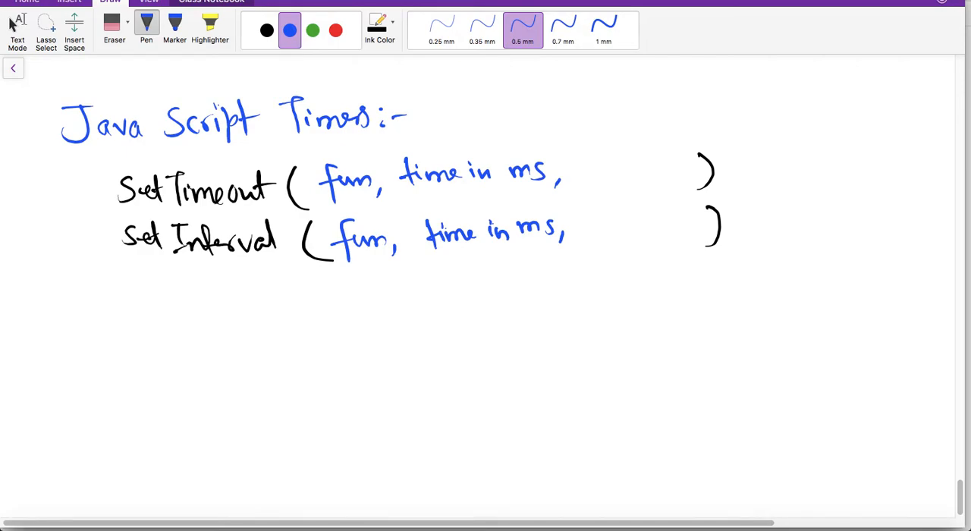
drag(577, 171, 619, 182)
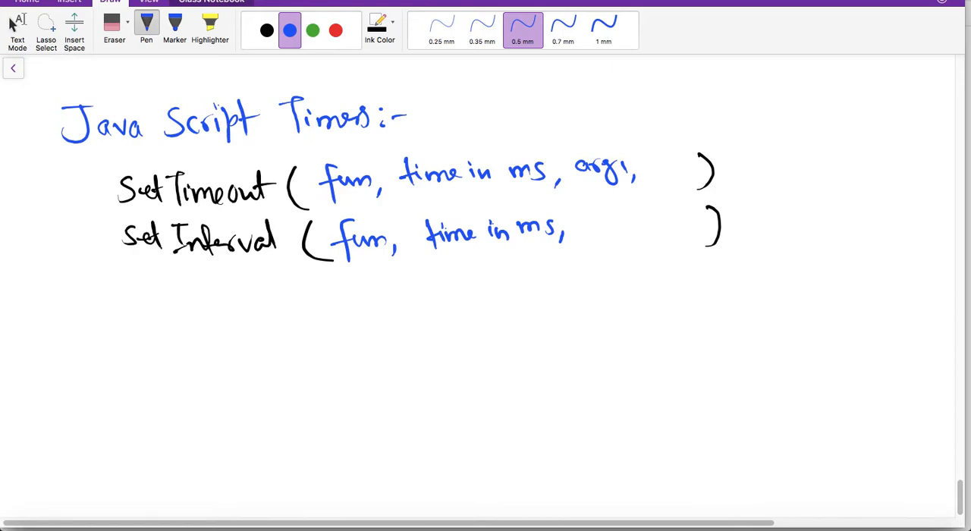
drag(644, 173, 690, 173)
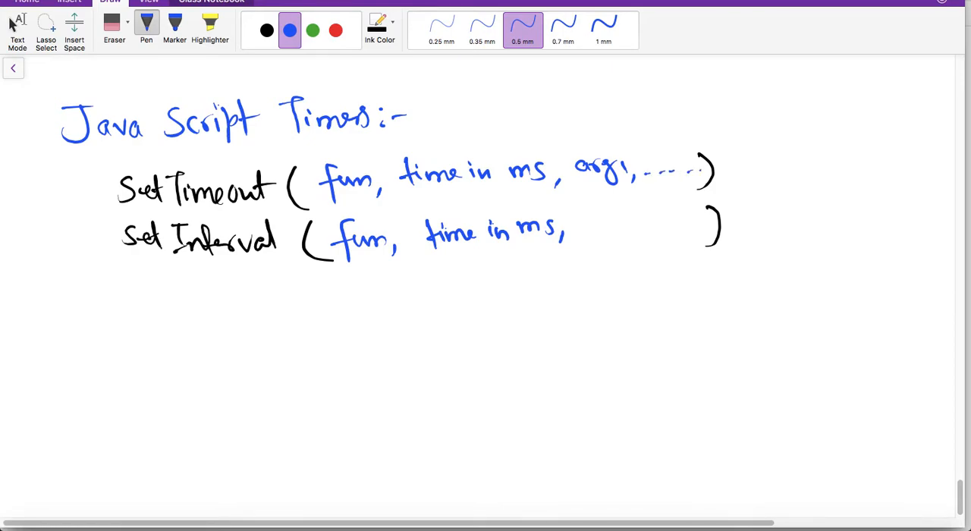
drag(580, 227, 626, 235)
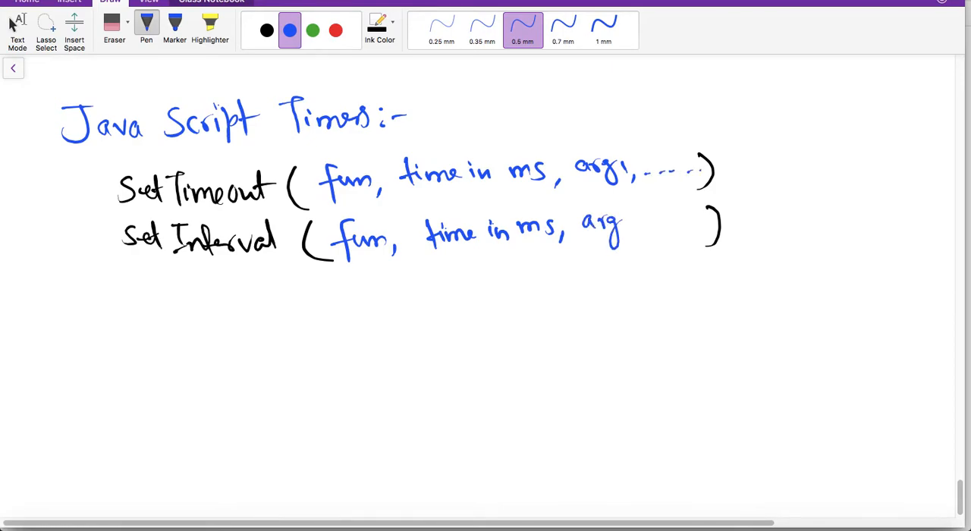
drag(629, 227, 705, 228)
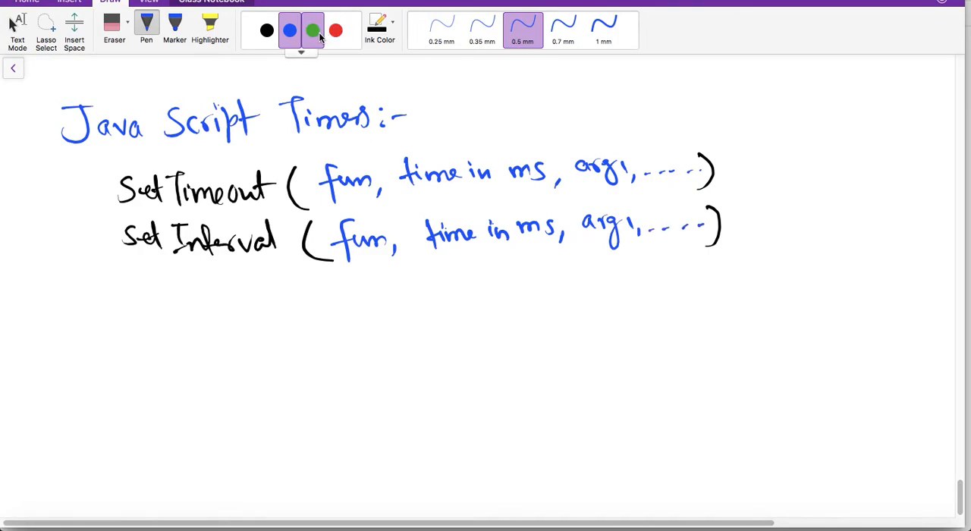
Step: Write 'fun (arg1, arg2, ......argn)' in green ink below the syntax lines
click(313, 30)
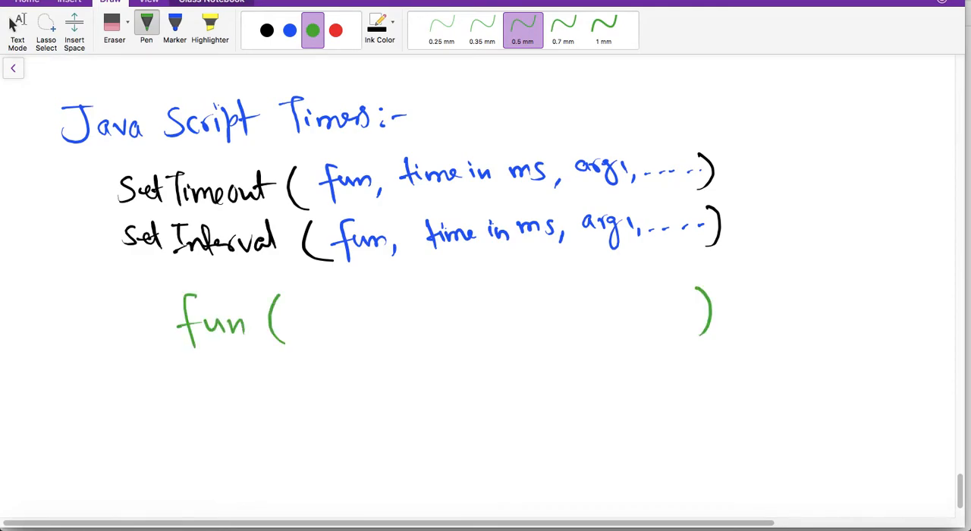
drag(303, 311, 326, 319)
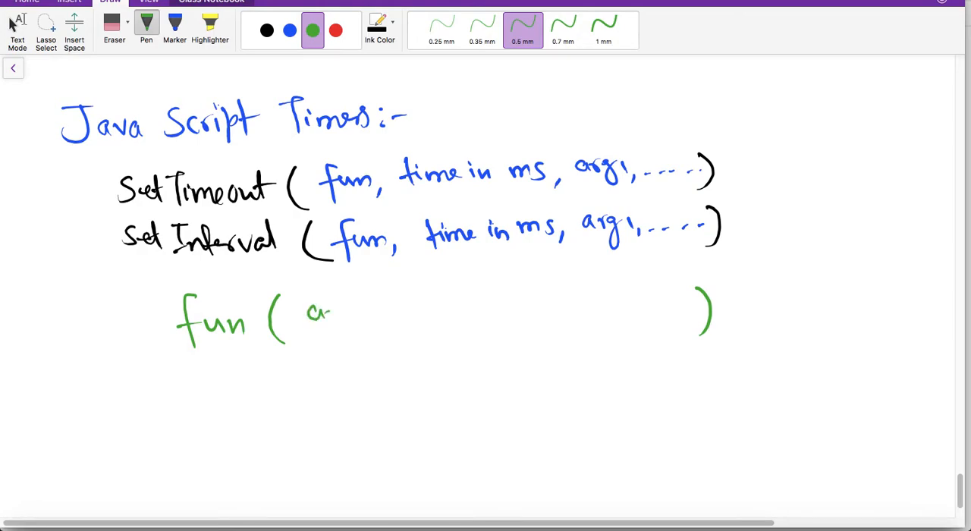
drag(326, 311, 413, 315)
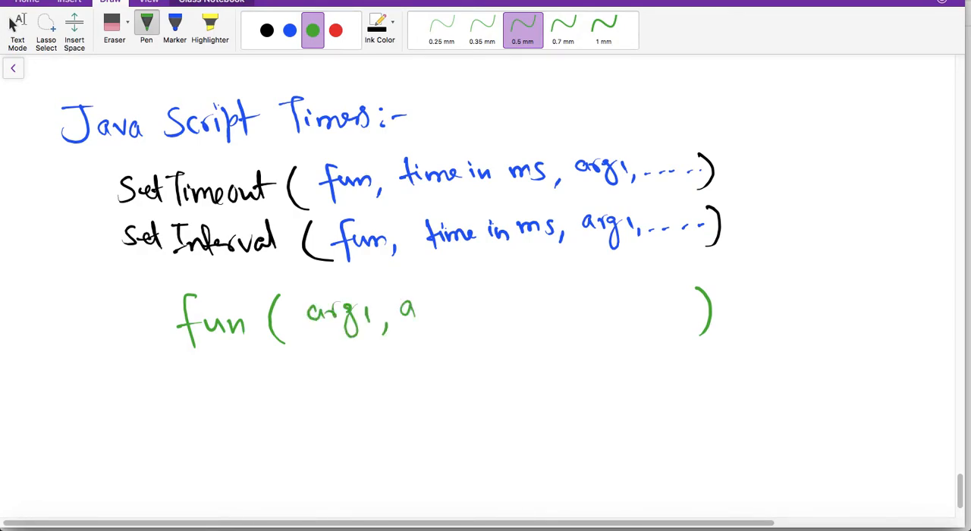
drag(409, 311, 539, 315)
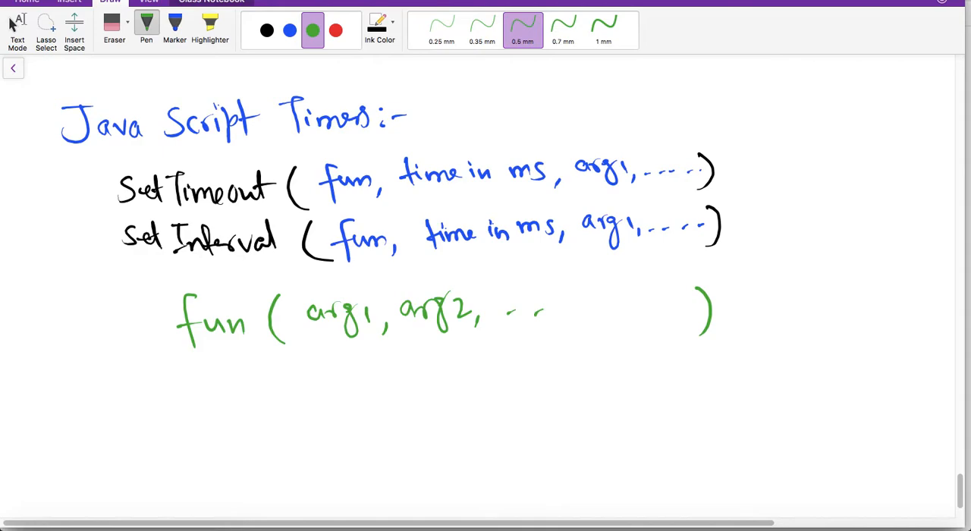
drag(561, 311, 649, 299)
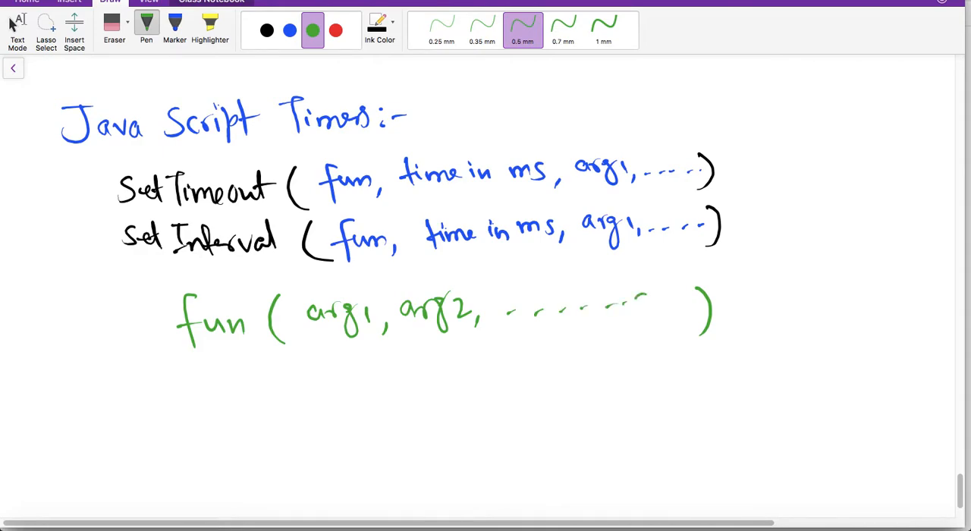
drag(630, 308, 698, 318)
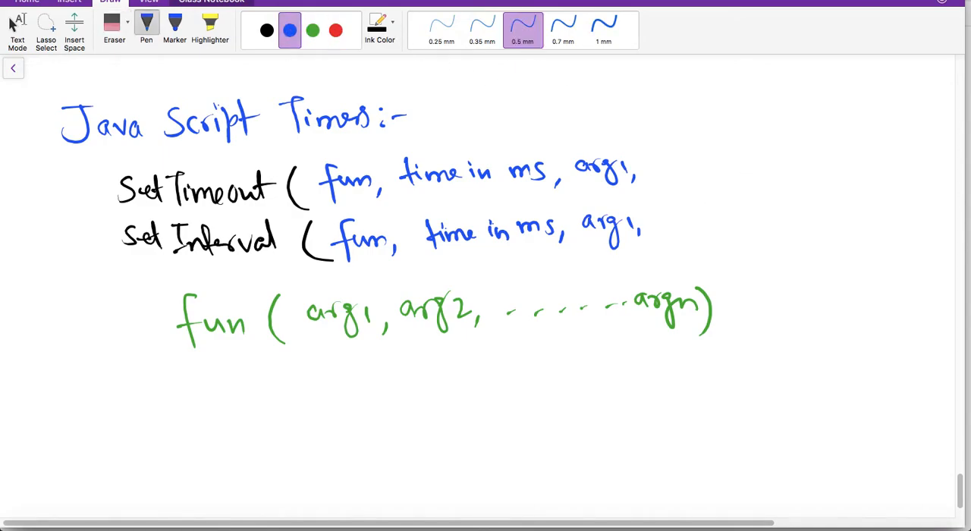
Step: Extend both timer lines in blue ink with 'arg2, ... argn)'
drag(660, 174, 713, 163)
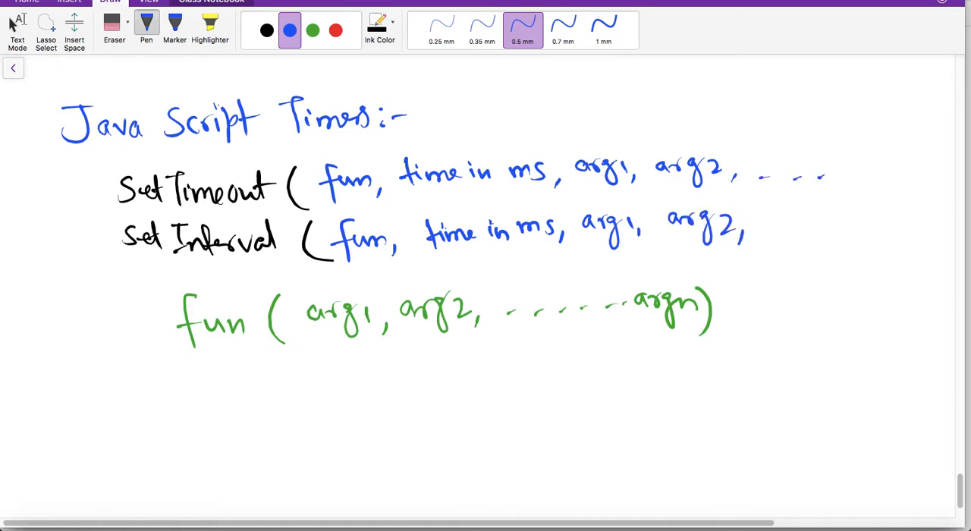
drag(846, 170, 903, 163)
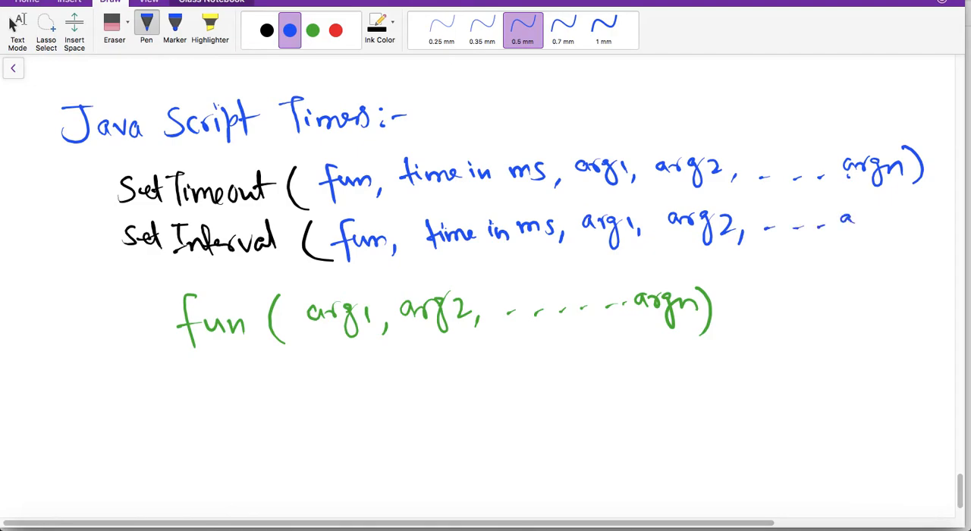
drag(834, 223, 922, 228)
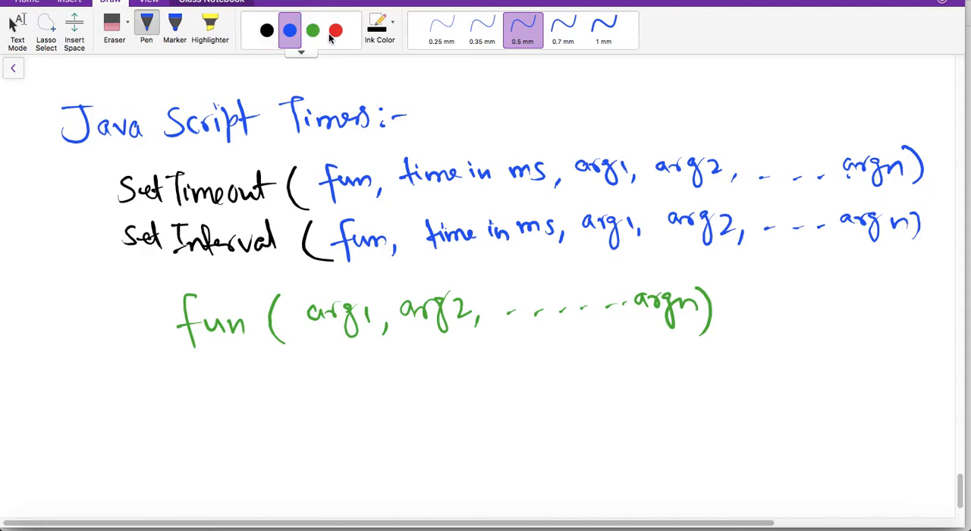
Step: In red, add the arrow note 'delays a event by ms' and underline 'time in ms'
click(335, 30)
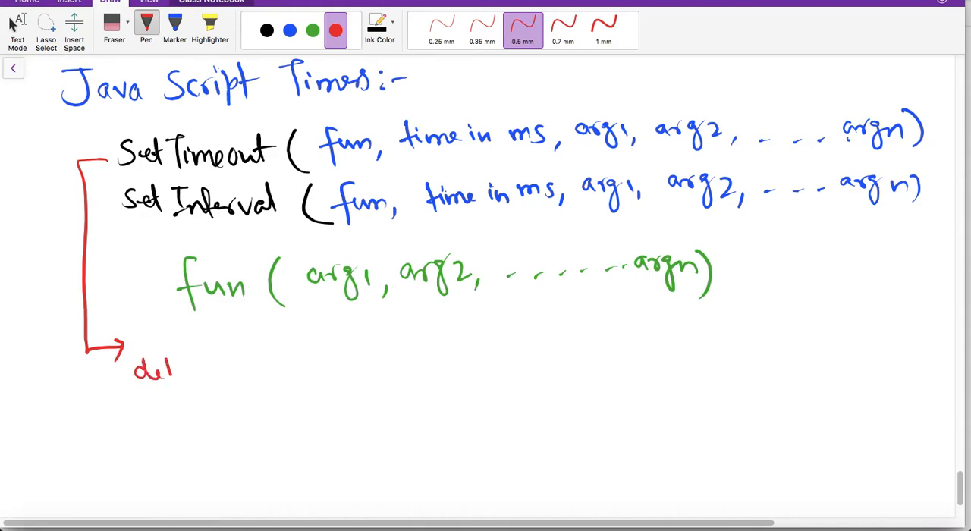
drag(151, 371, 273, 372)
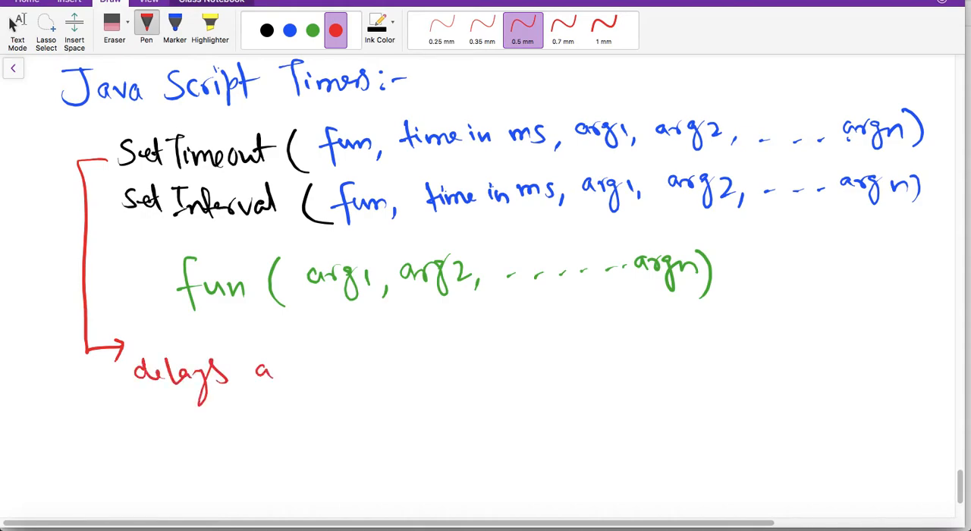
drag(307, 372, 371, 371)
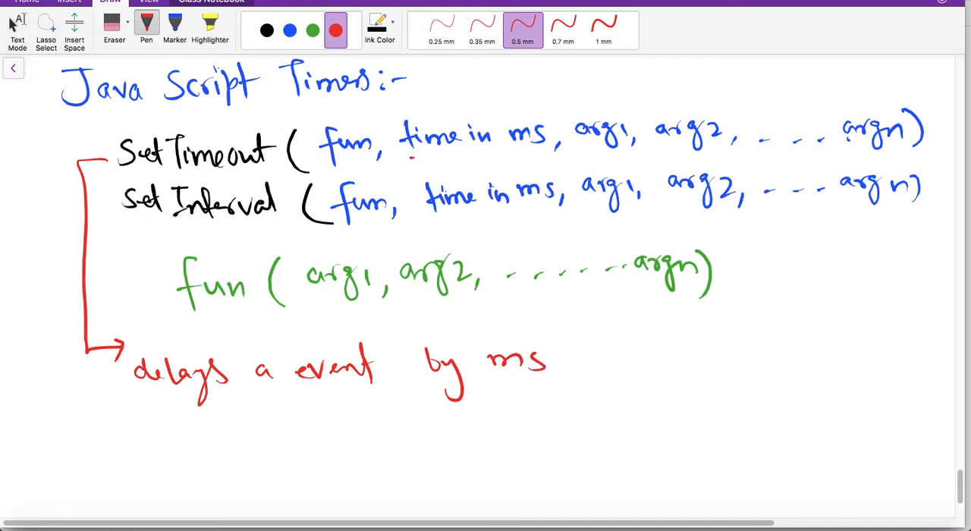
drag(409, 156, 554, 152)
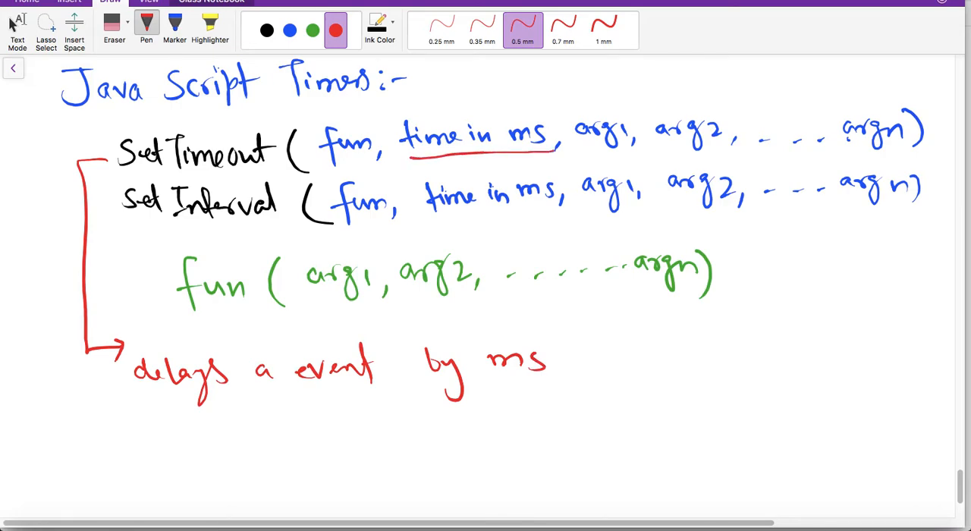
click(266, 30)
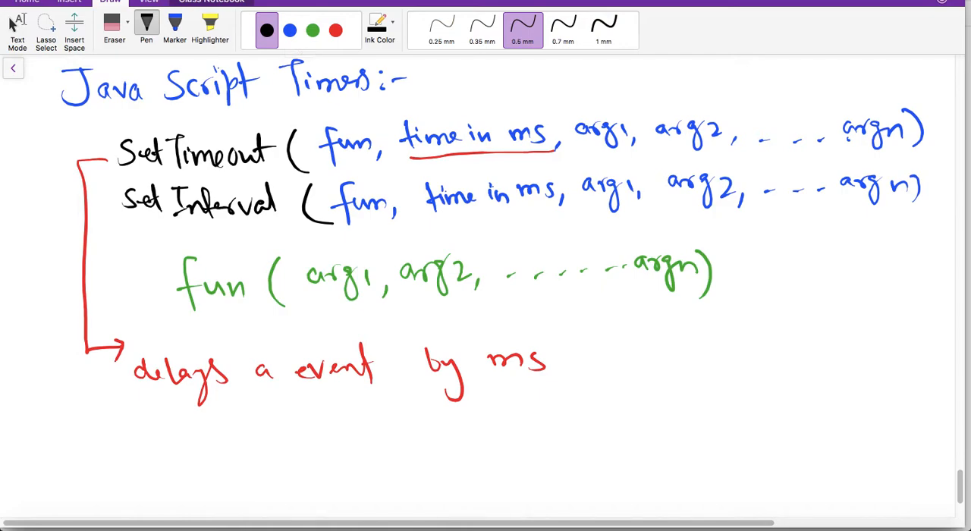
Step: Draw a black arrow from setInterval to 'repeats exe of a fun after ms', underlining 'fun'
drag(122, 224, 49, 311)
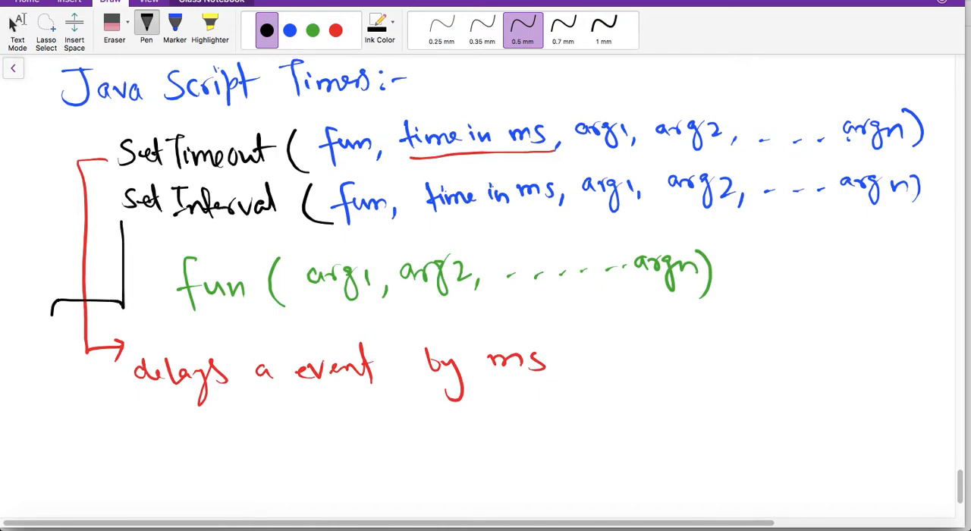
drag(60, 311, 152, 451)
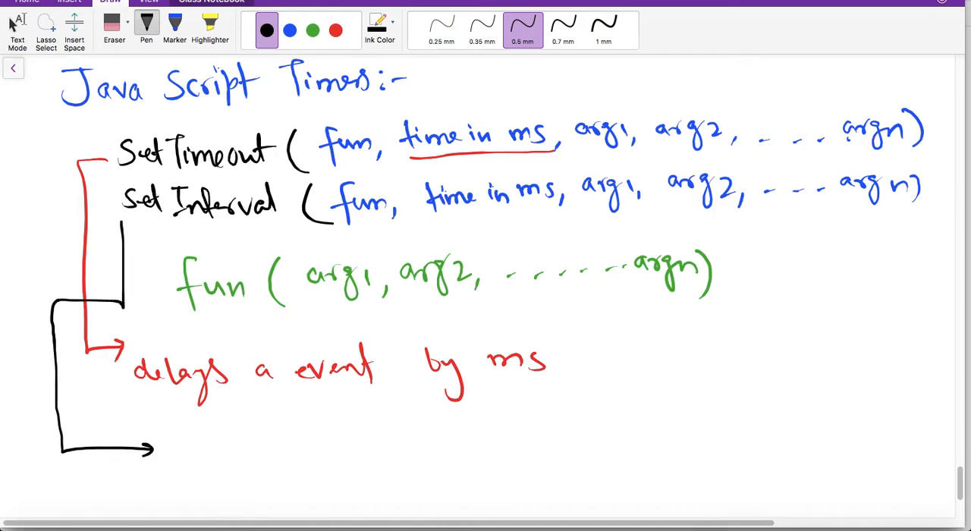
scroll(up, 3)
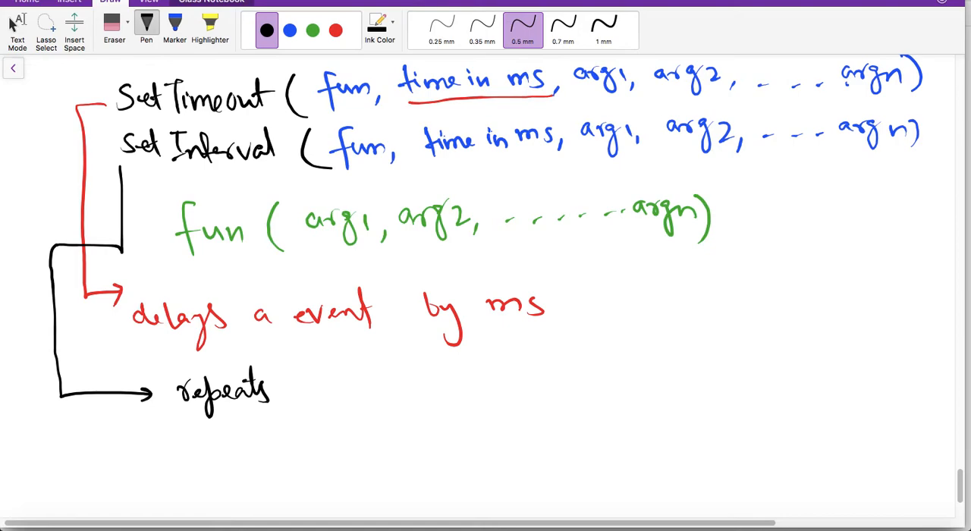
drag(318, 395, 348, 402)
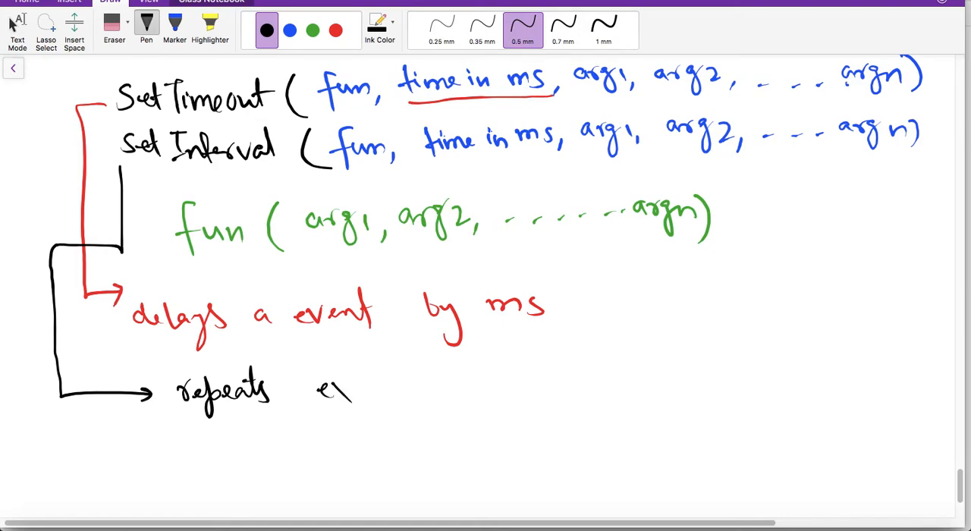
drag(326, 390, 440, 391)
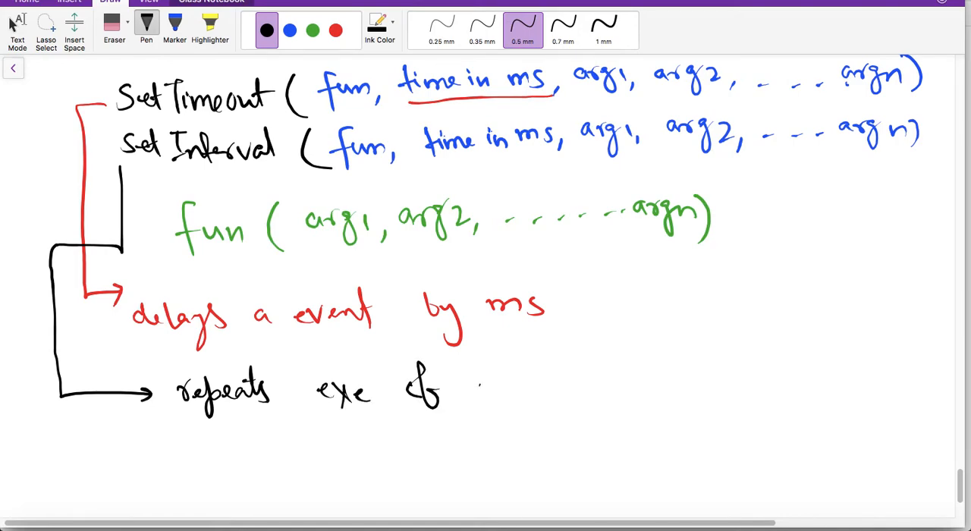
drag(470, 387, 591, 387)
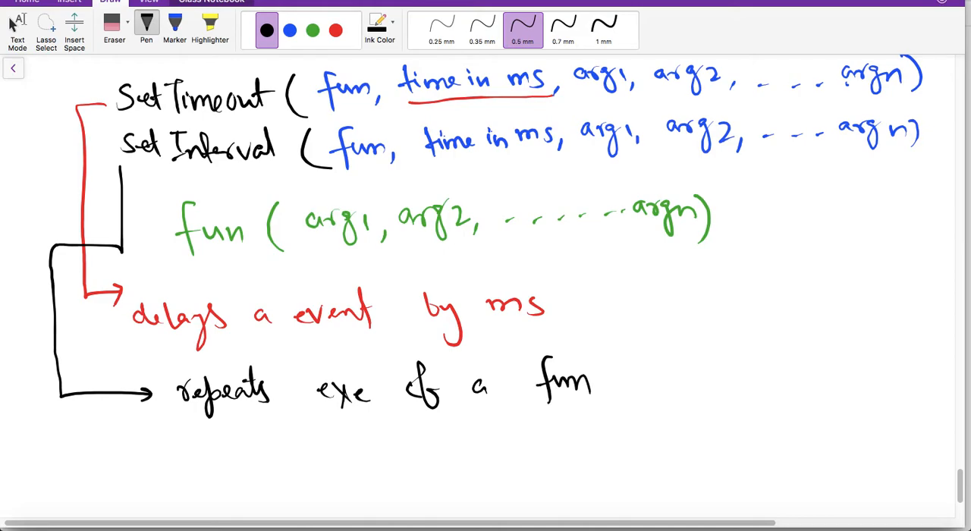
drag(186, 258, 258, 256)
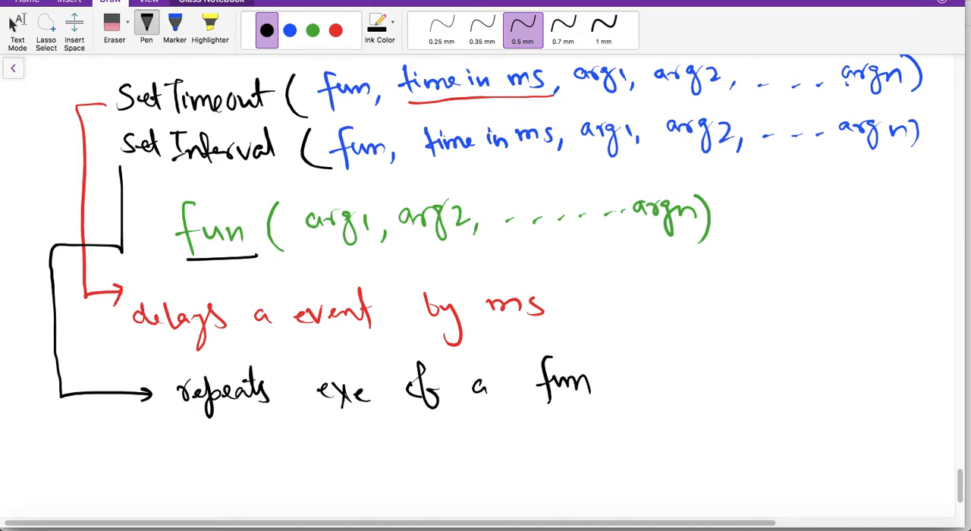
drag(641, 372, 709, 387)
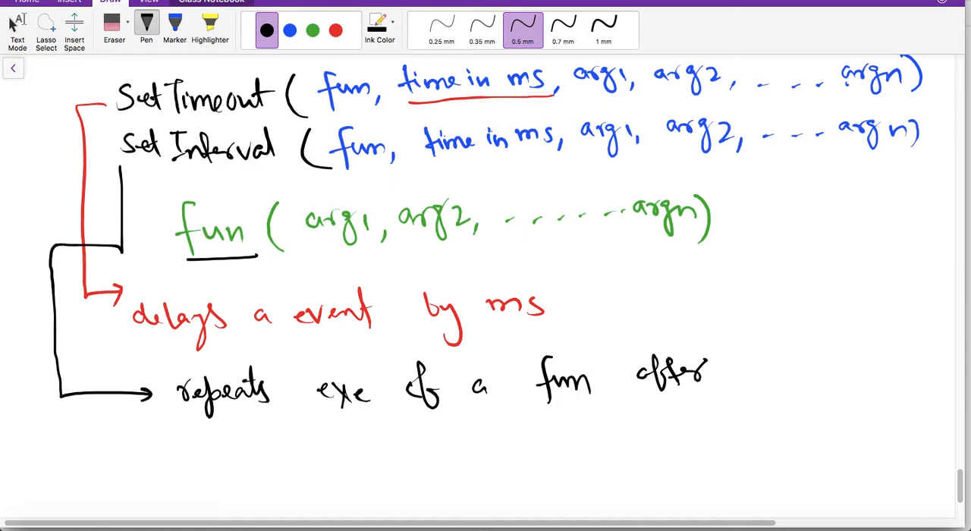
drag(751, 372, 789, 372)
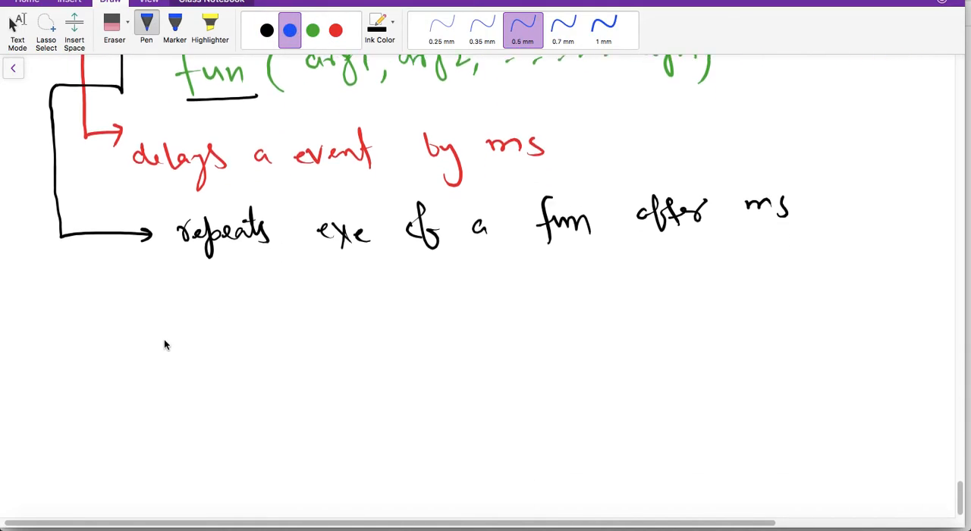
Step: Handwrite the blue example line 'fun_ alert("Hello")' below the notes
drag(102, 296, 137, 333)
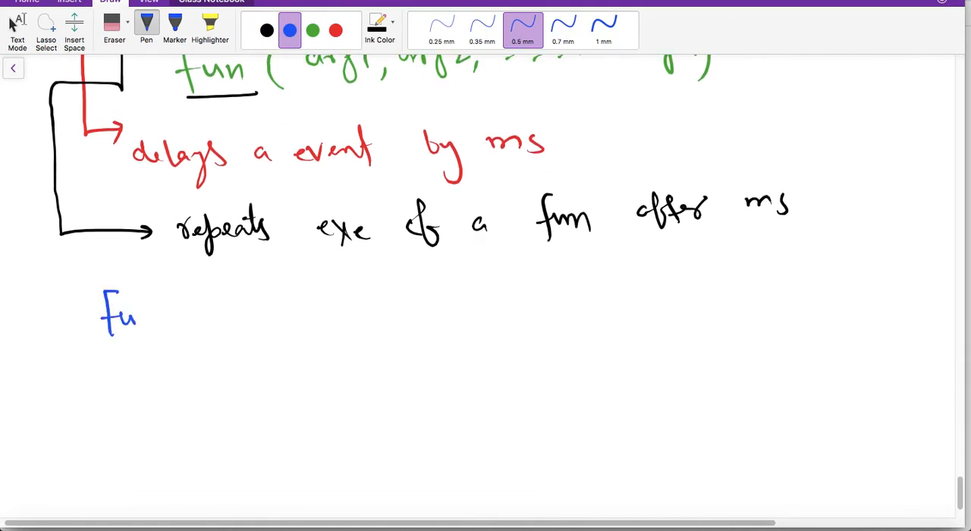
drag(136, 315, 250, 315)
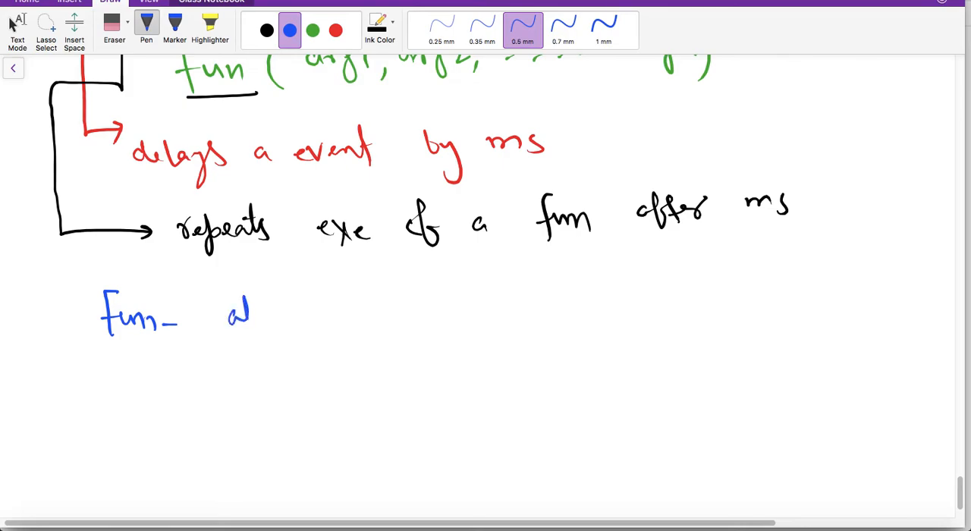
drag(243, 311, 341, 326)
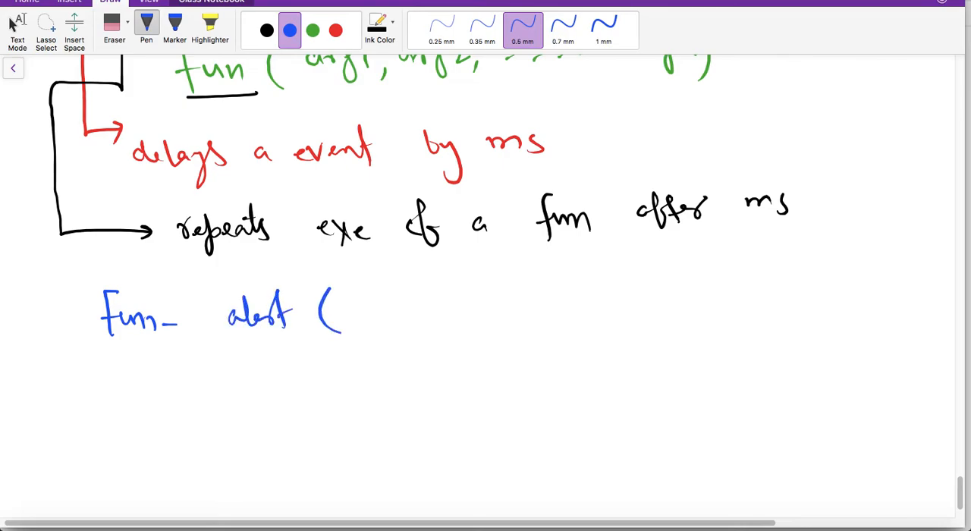
drag(349, 295, 531, 311)
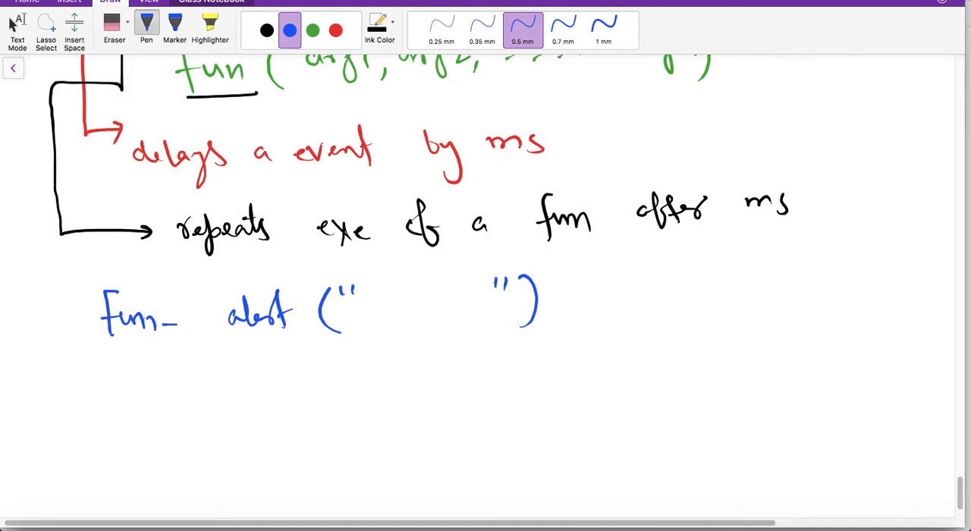
drag(375, 303, 451, 303)
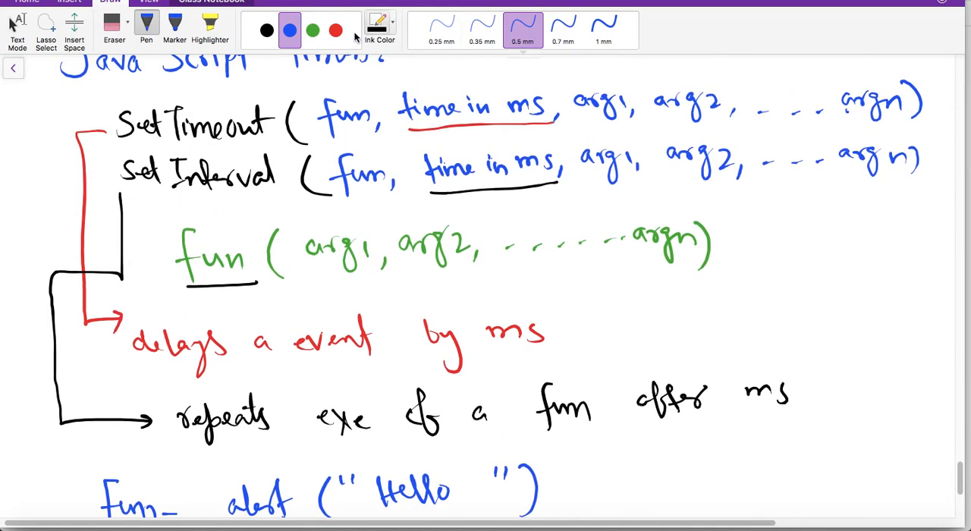
Step: Pick red ink for circling arg1 in both syntax lines, then return to black and scroll down
click(335, 30)
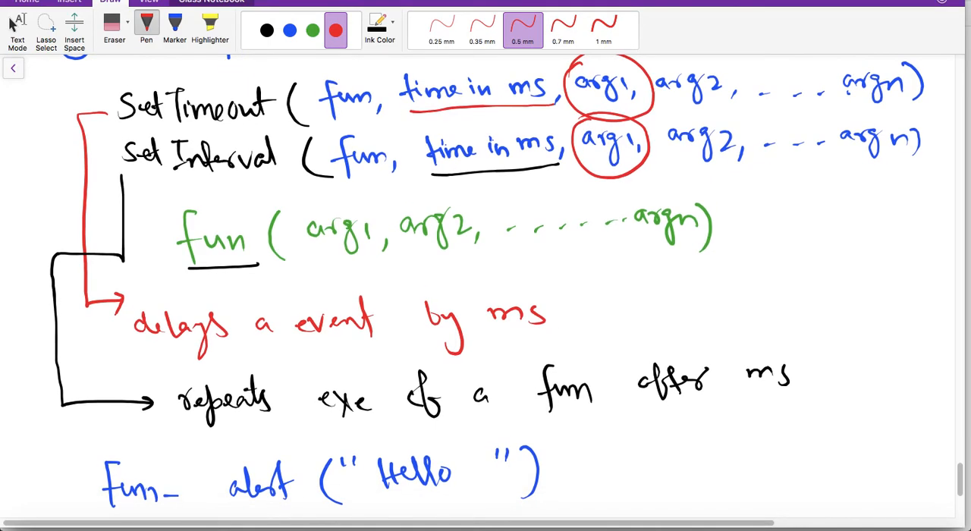
scroll(down, 3)
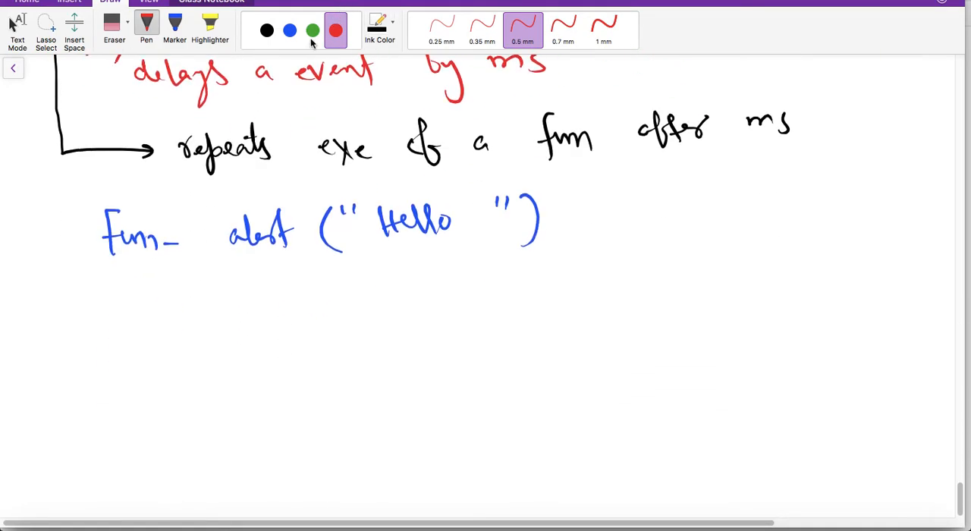
click(266, 31)
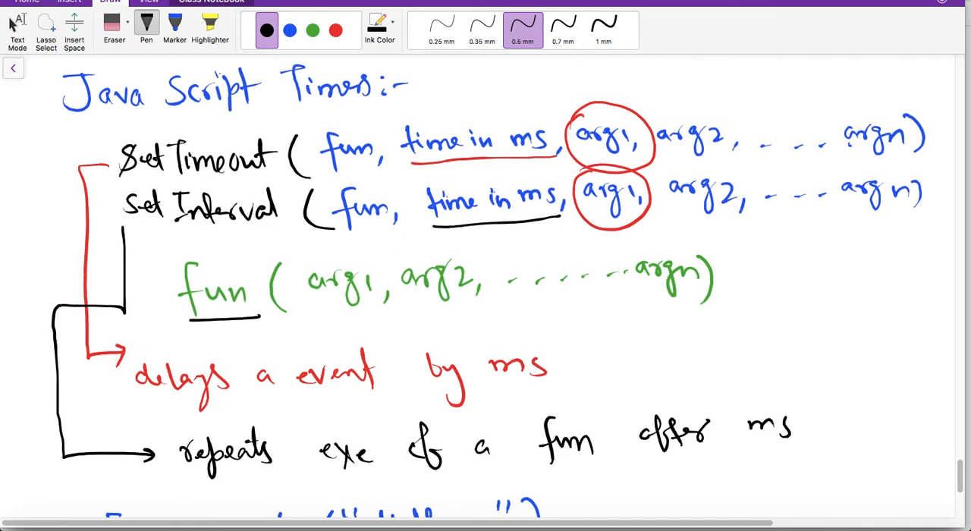
scroll(down, 3)
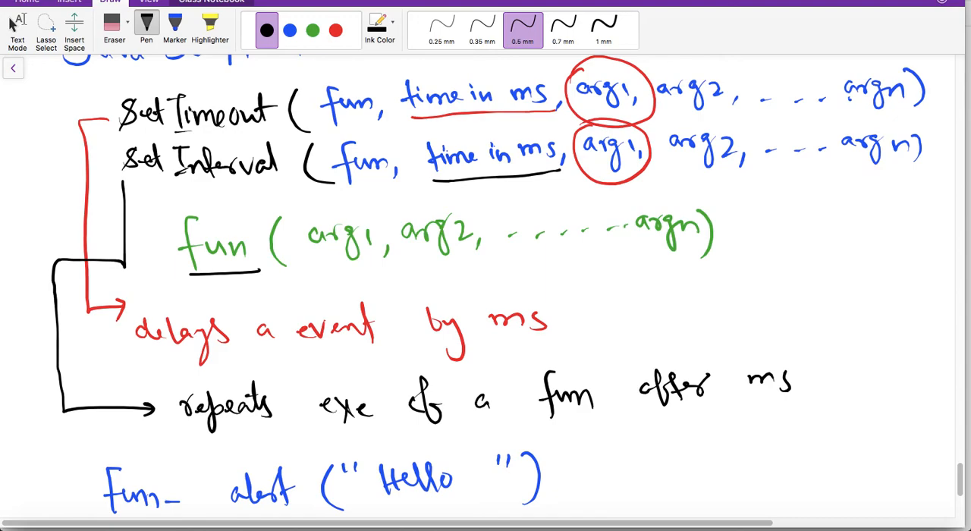
scroll(down, 3)
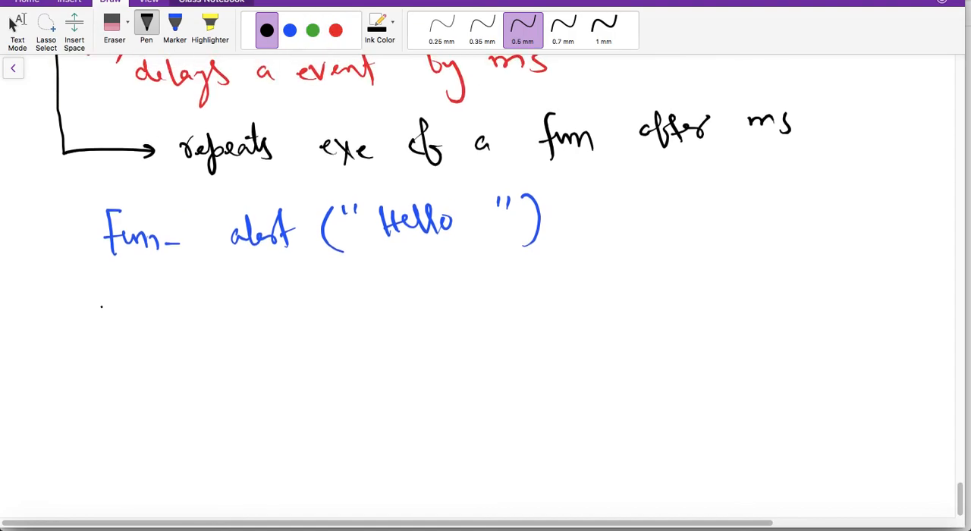
Step: Write 'Cancel | clear' with a tick in black ink
drag(91, 326, 175, 333)
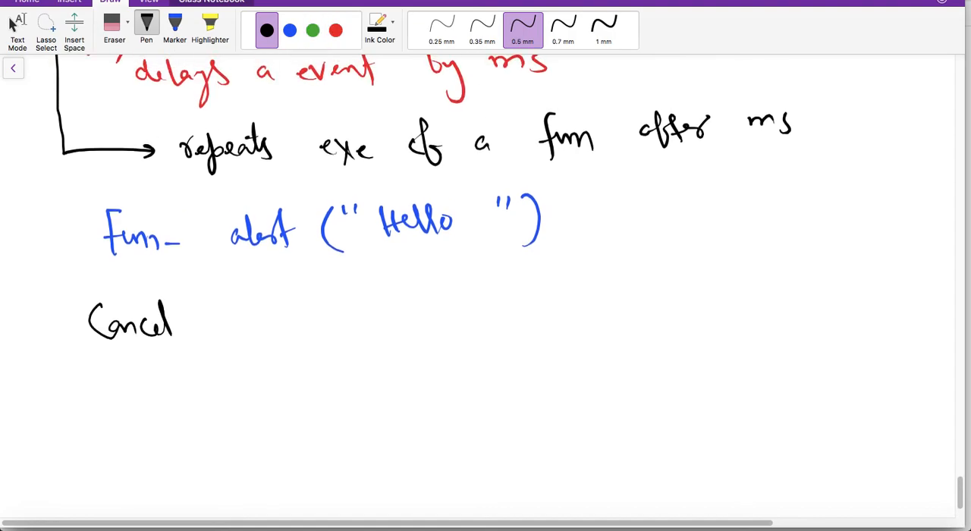
drag(190, 318, 288, 319)
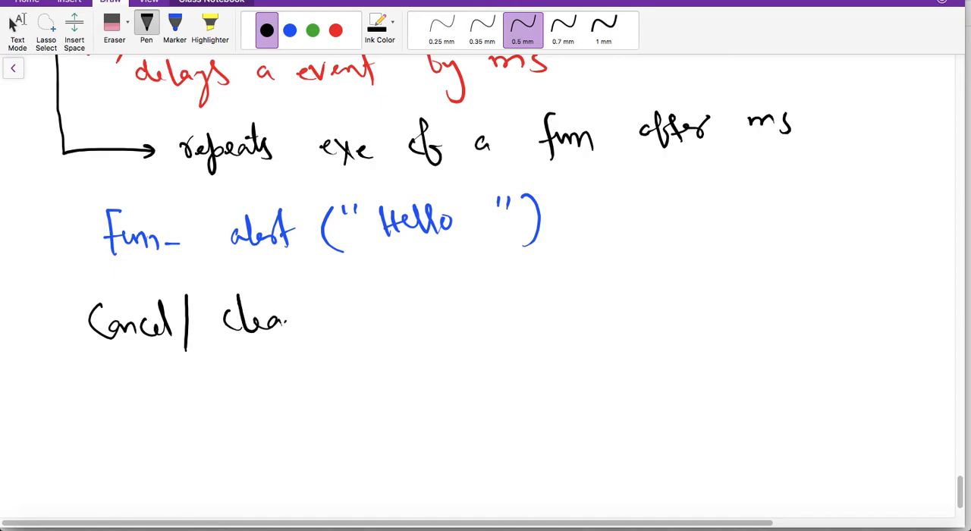
drag(288, 327, 342, 314)
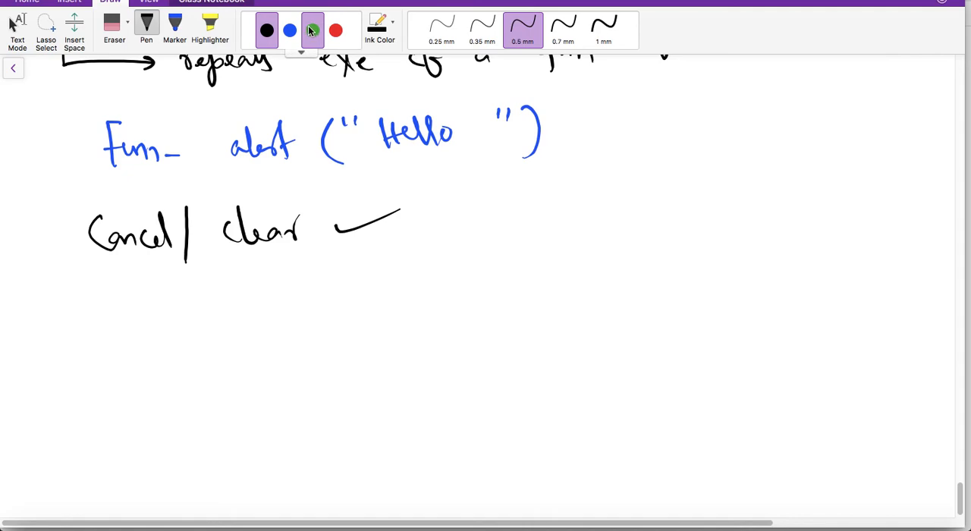
Step: Write 'clearTimeout (id)' in green ink below the heading
click(312, 31)
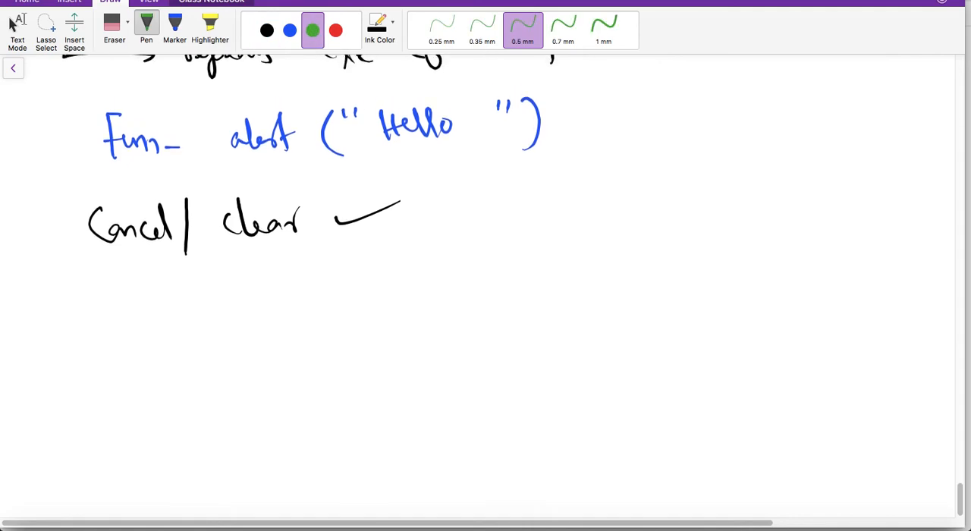
drag(127, 292, 159, 284)
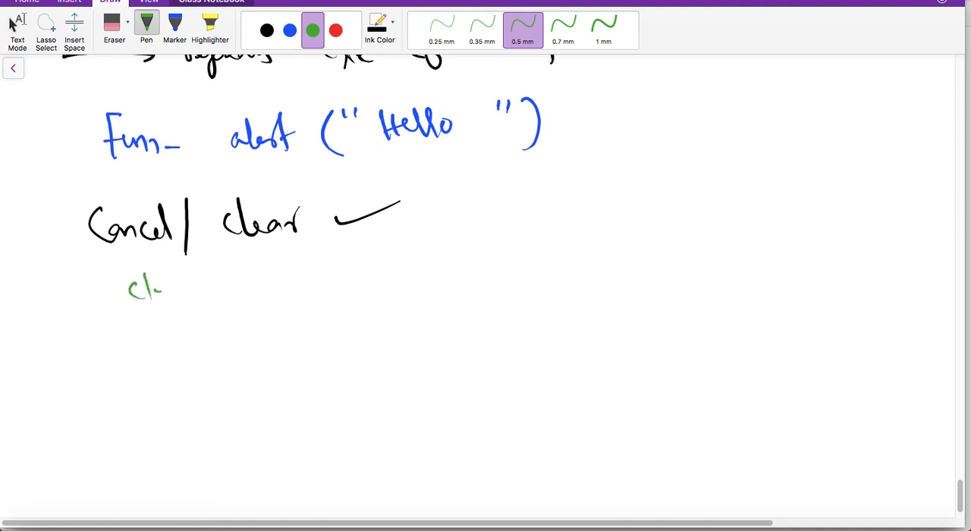
drag(159, 292, 231, 292)
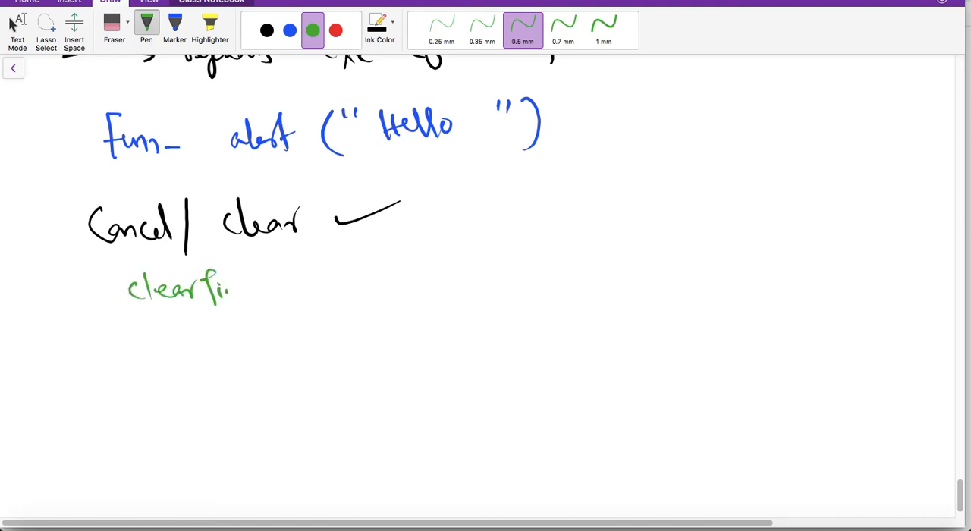
drag(228, 289, 307, 292)
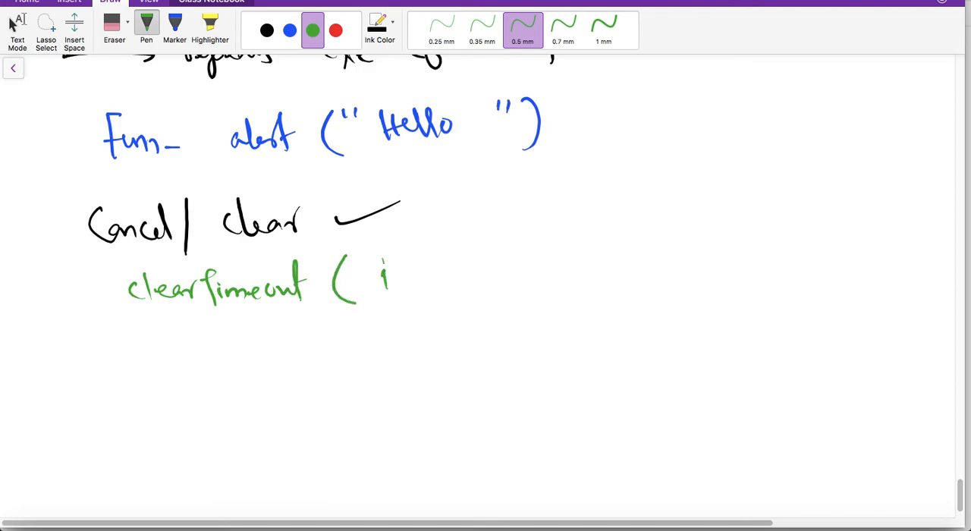
drag(391, 266, 433, 300)
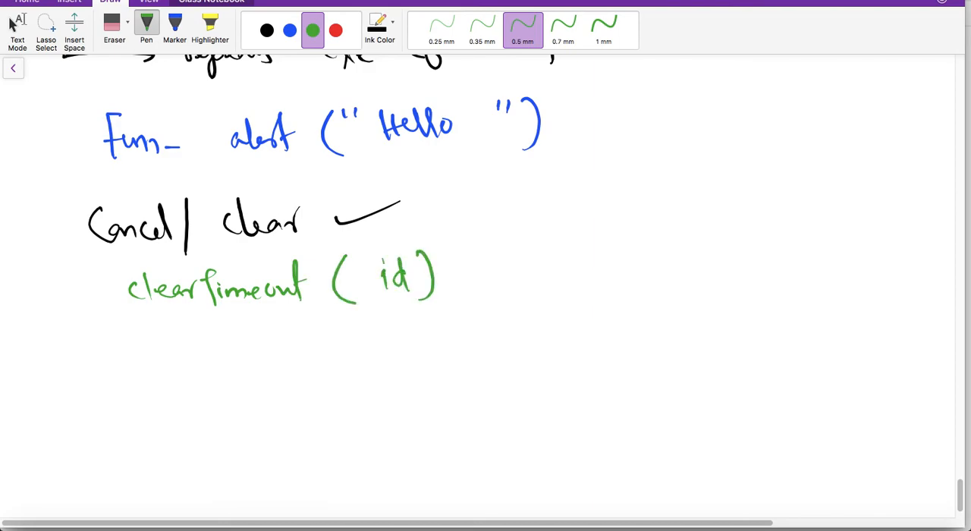
Step: Write 'clearInterval (id)' in green on the next line
drag(137, 341, 205, 341)
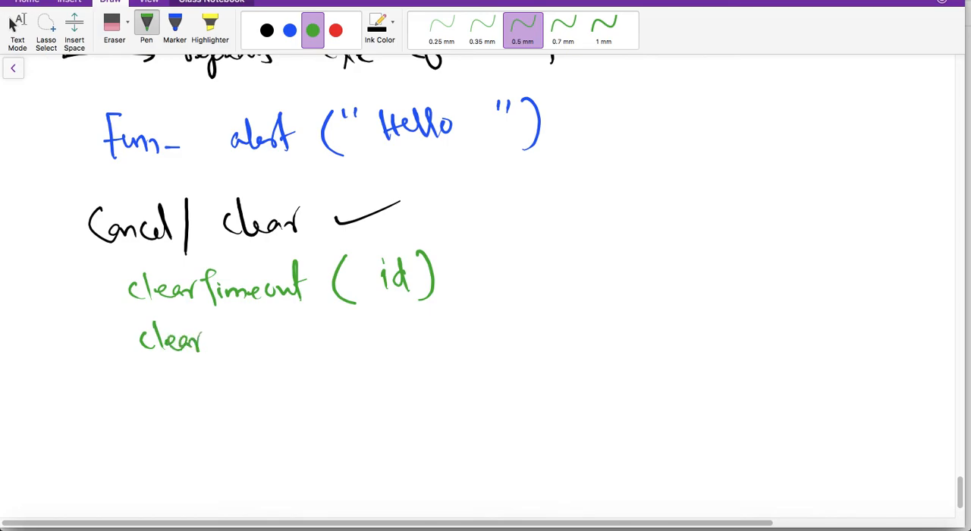
drag(204, 342, 254, 345)
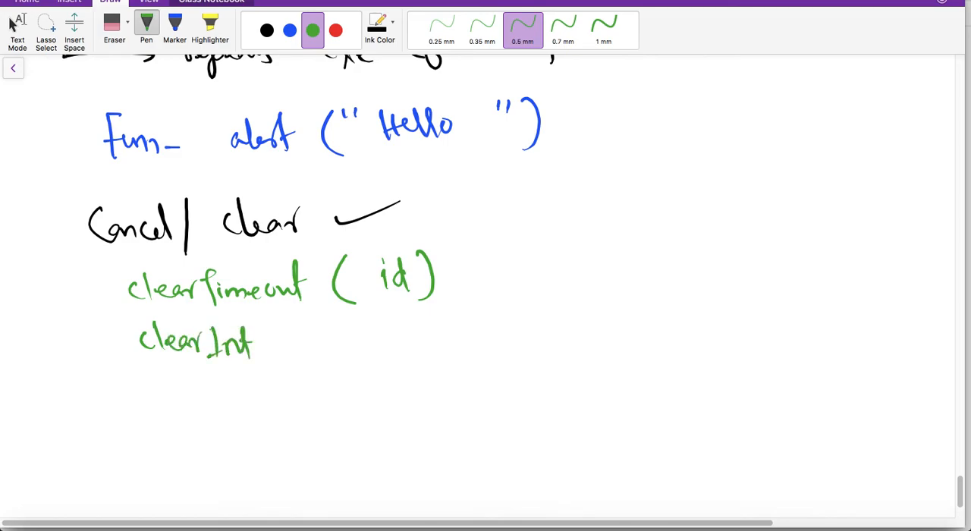
drag(254, 342, 319, 342)
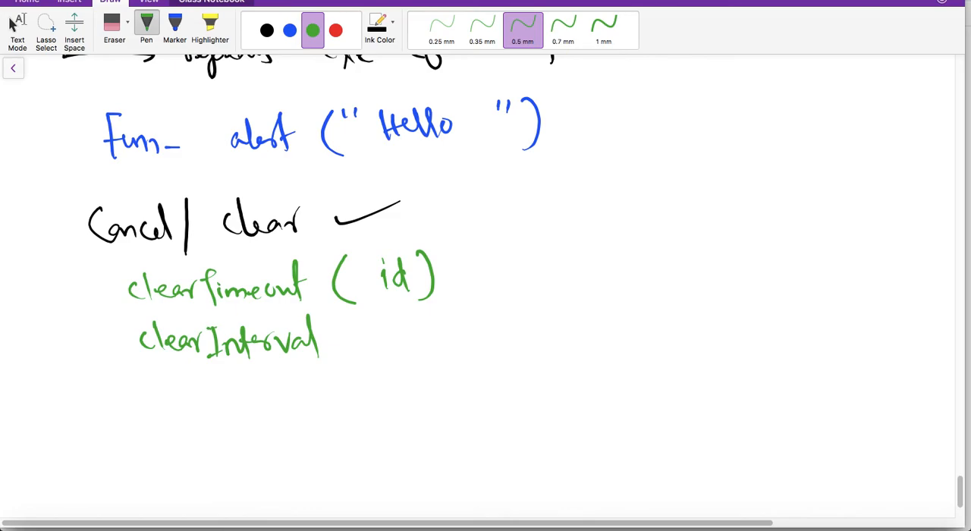
drag(342, 338, 413, 338)
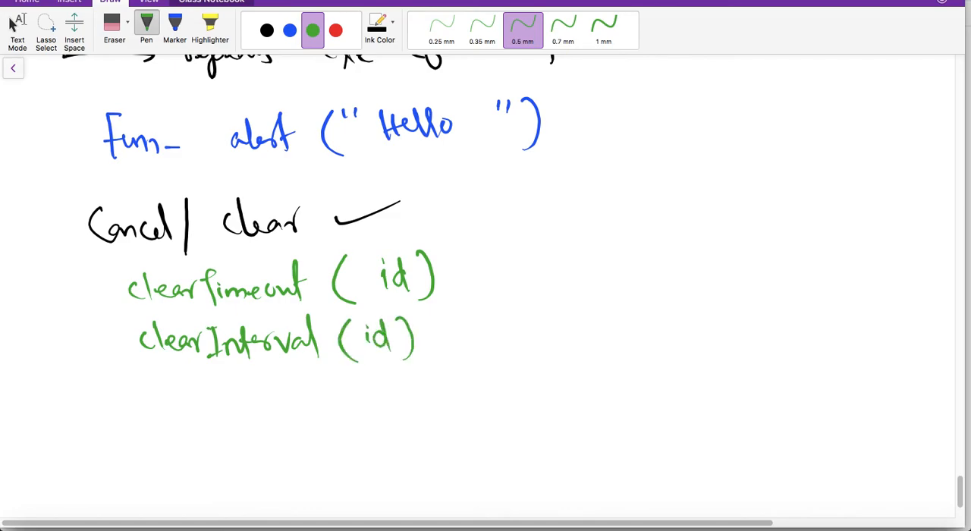
scroll(up, 3)
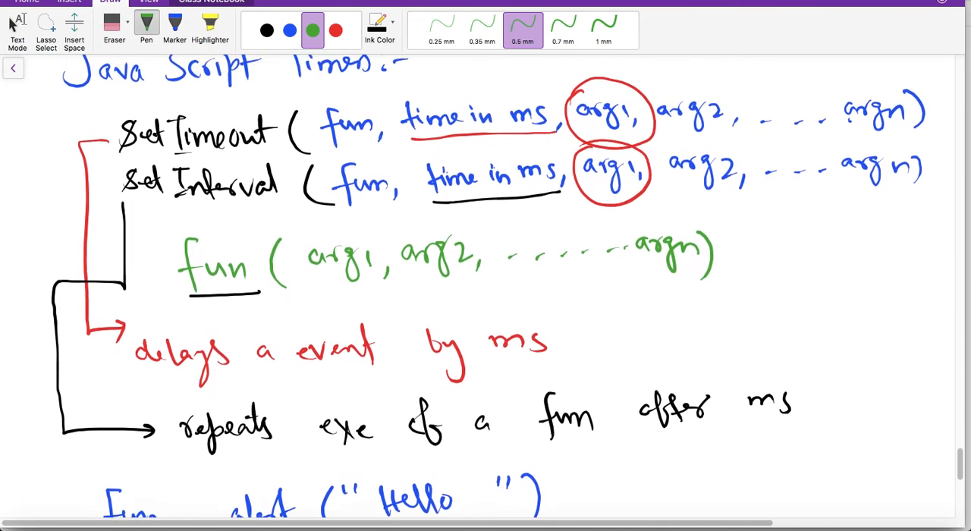
Step: Draw a blue 'id' label with an arrow in the margin beside setInterval
click(289, 29)
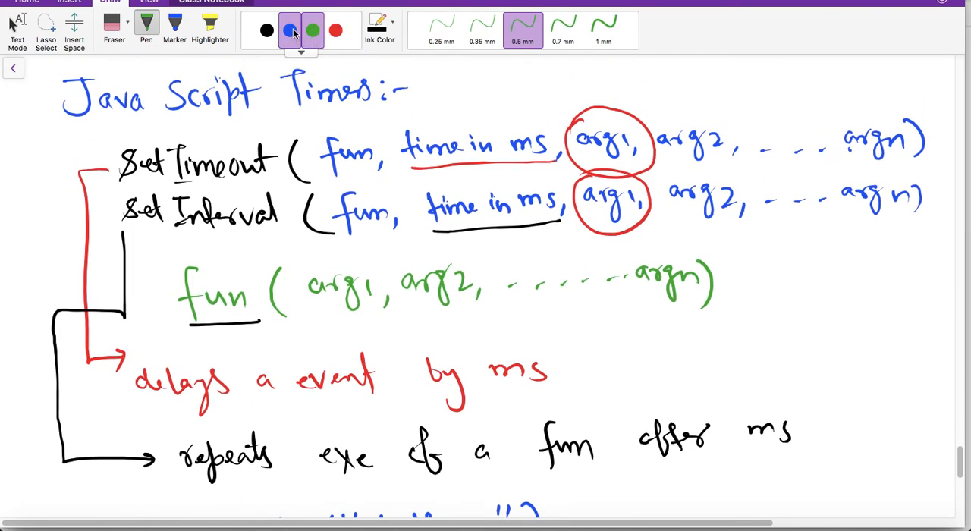
click(289, 30)
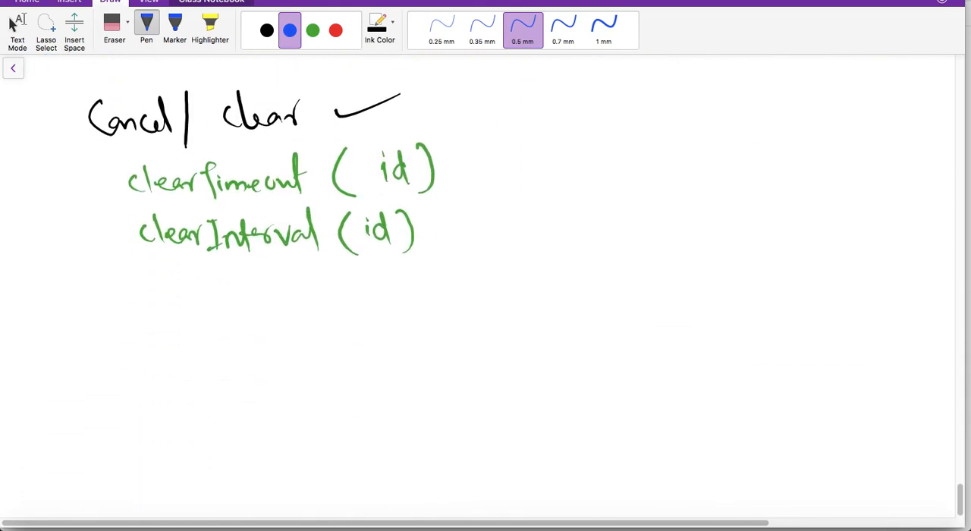
drag(440, 198, 493, 175)
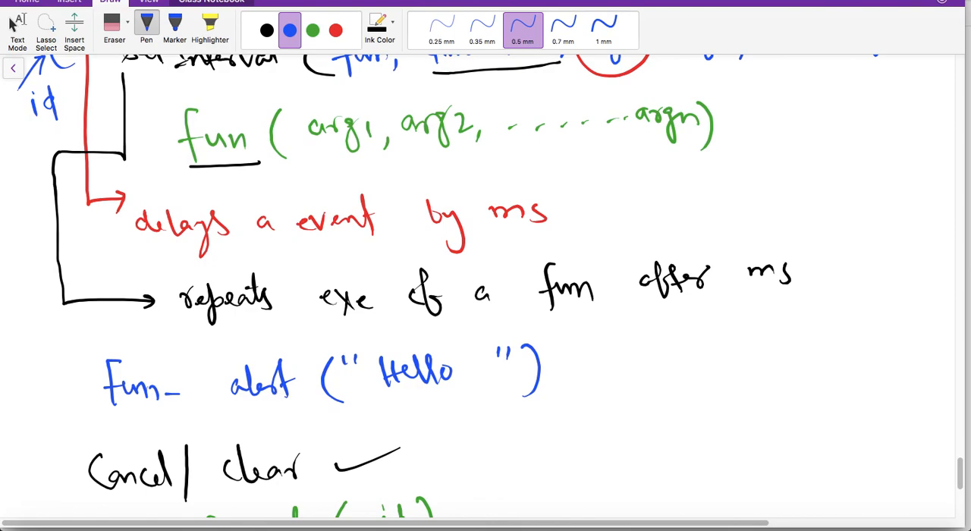
mouse_move(388, 509)
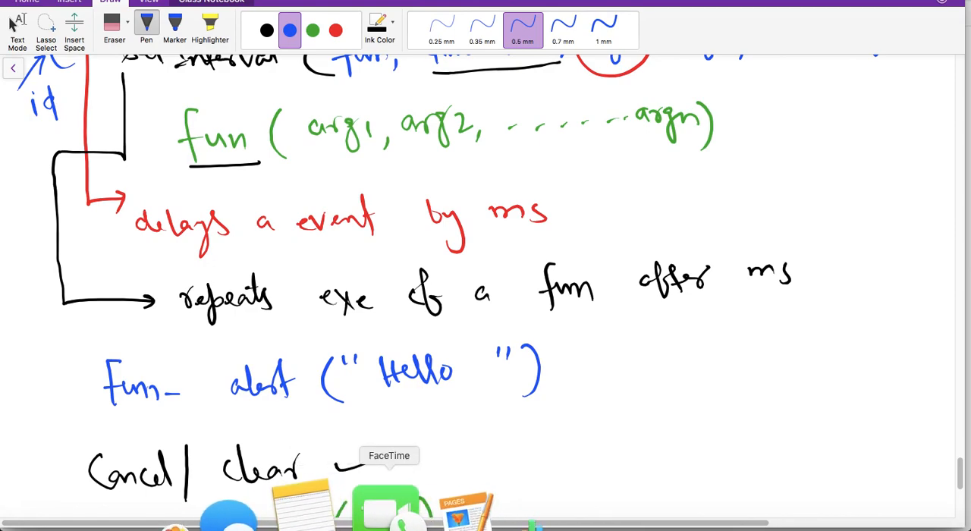
mouse_move(519, 504)
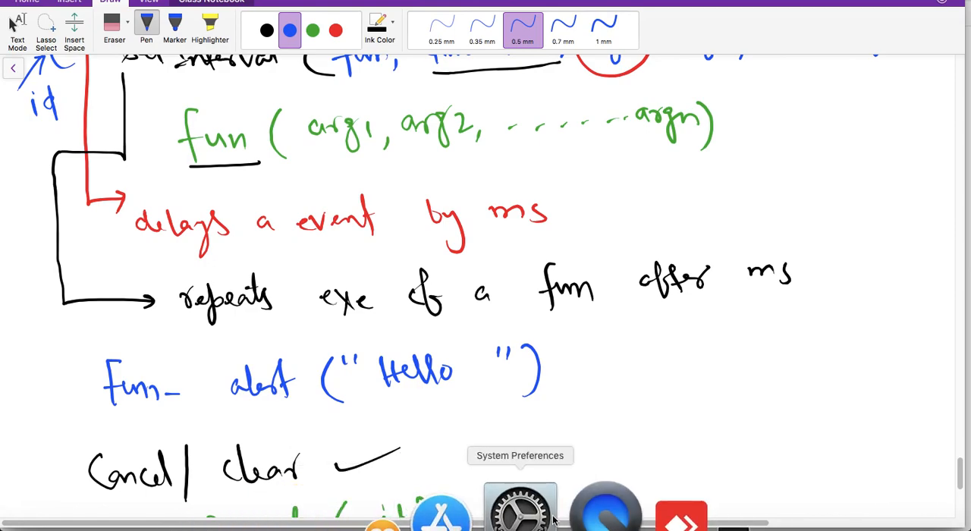